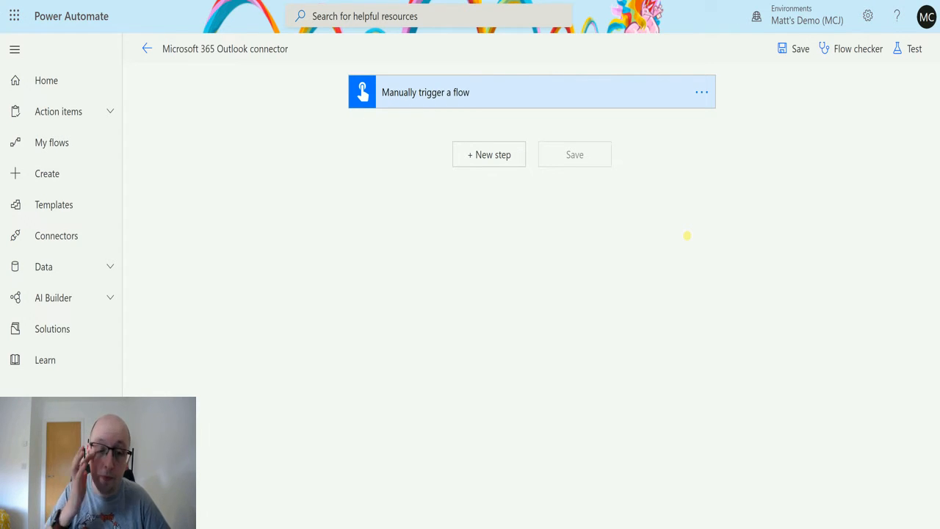
mouse_move(731, 257)
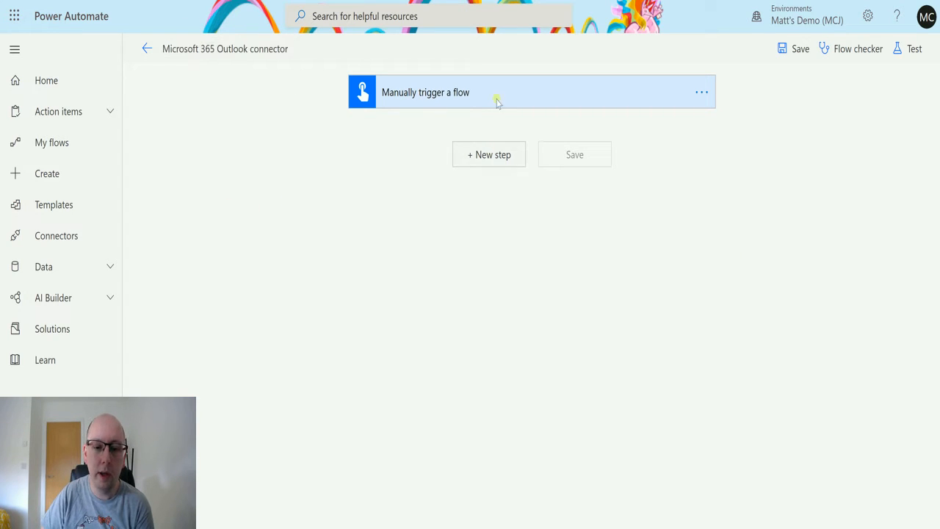
mouse_move(360, 91)
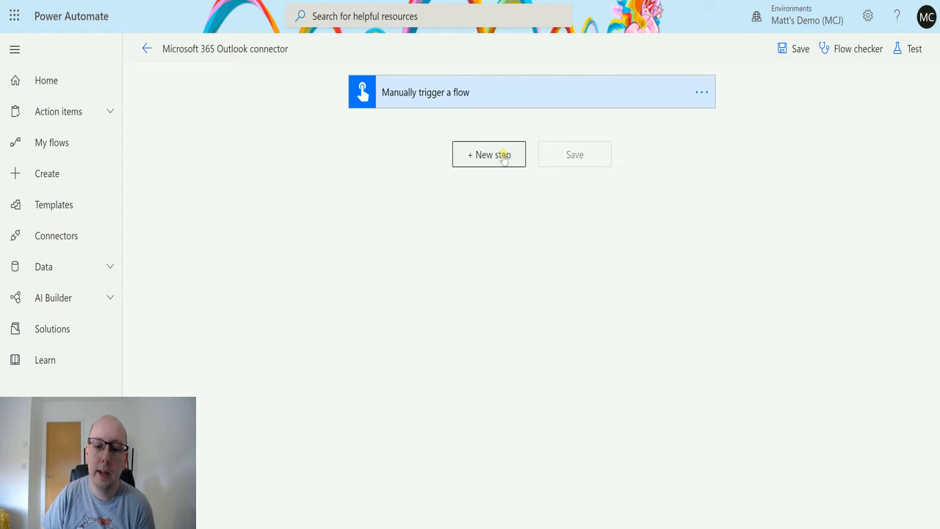
Add the Microsoft 365 Outlook 'Find meeting times (V2)' action after the manual trigger
left_click(488, 154)
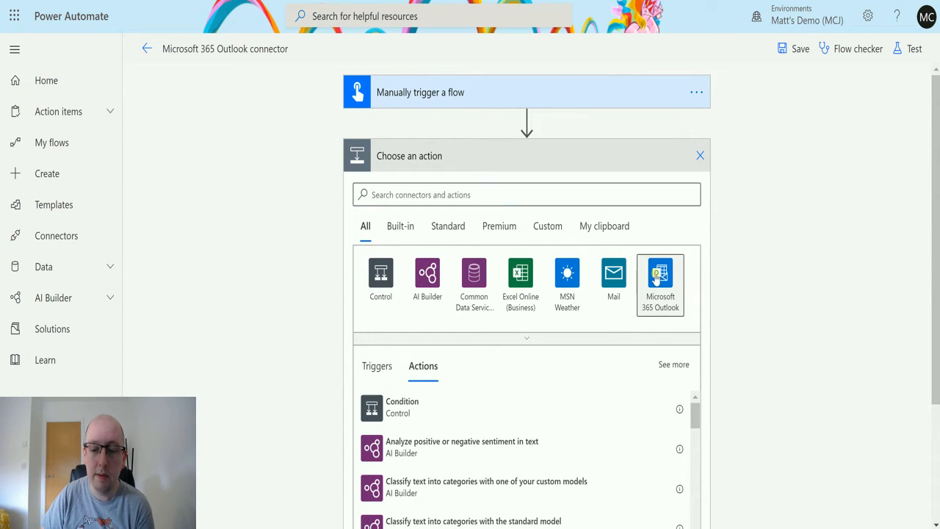
left_click(660, 282)
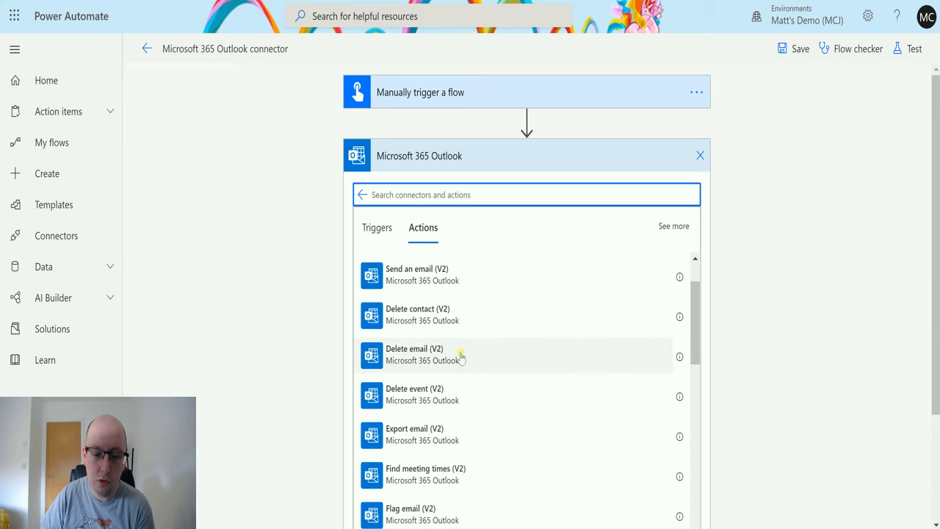
scroll("down", 3)
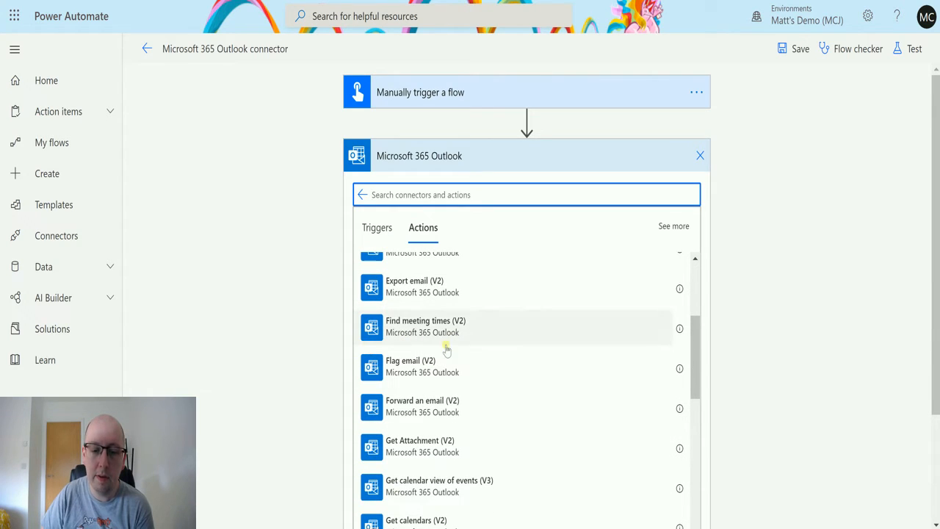
left_click(426, 326)
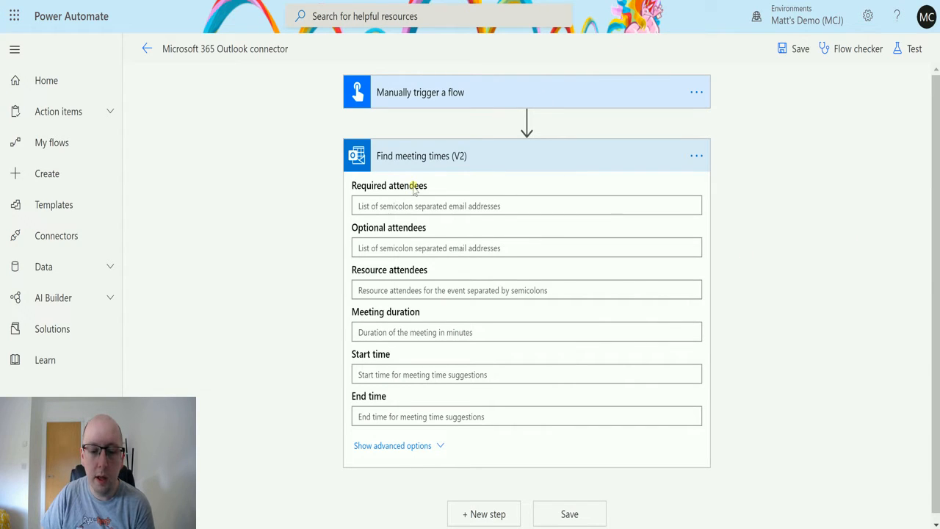
mouse_move(399, 417)
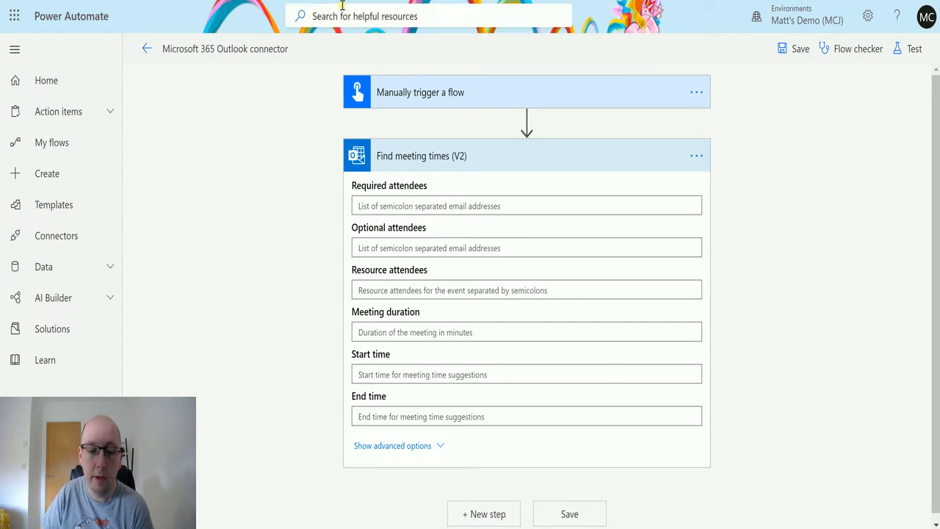
mouse_move(354, 252)
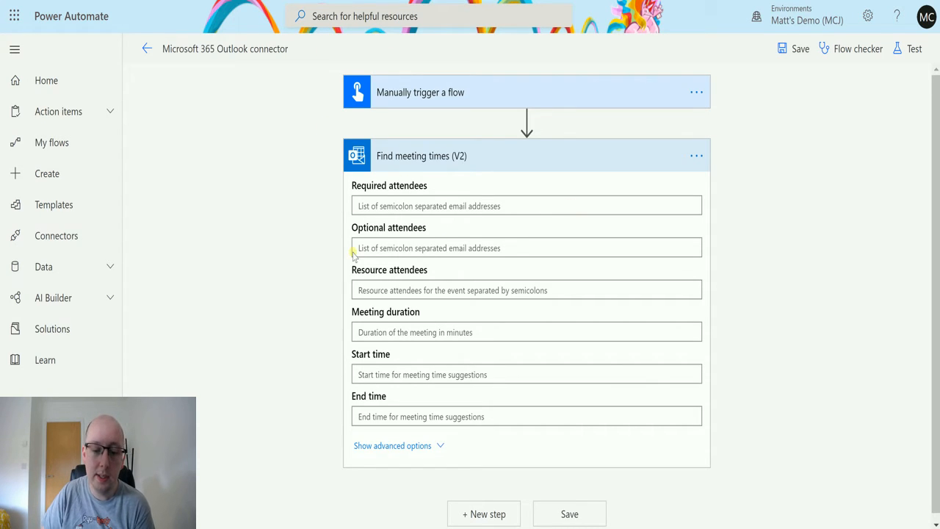
mouse_move(498, 276)
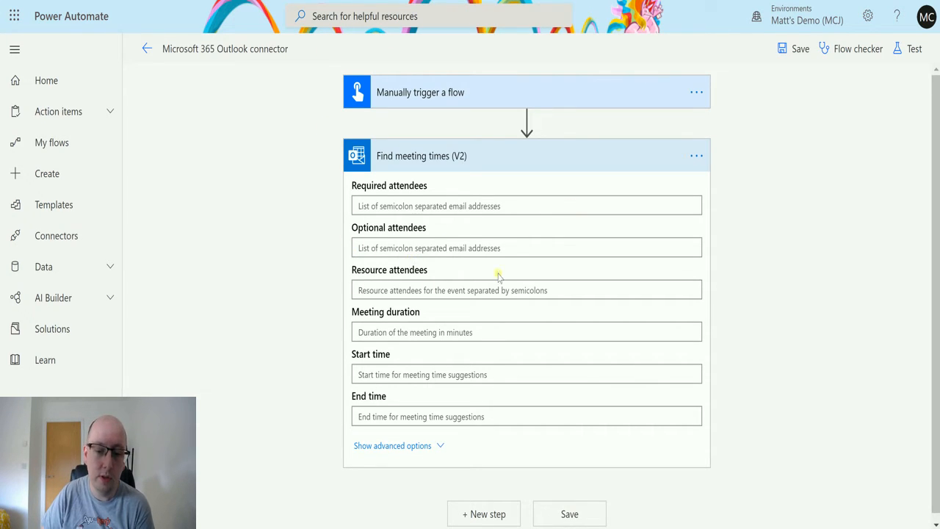
Show advanced options on Find meeting times (V2), keeping Activity Domain as Work
scroll("up", 3)
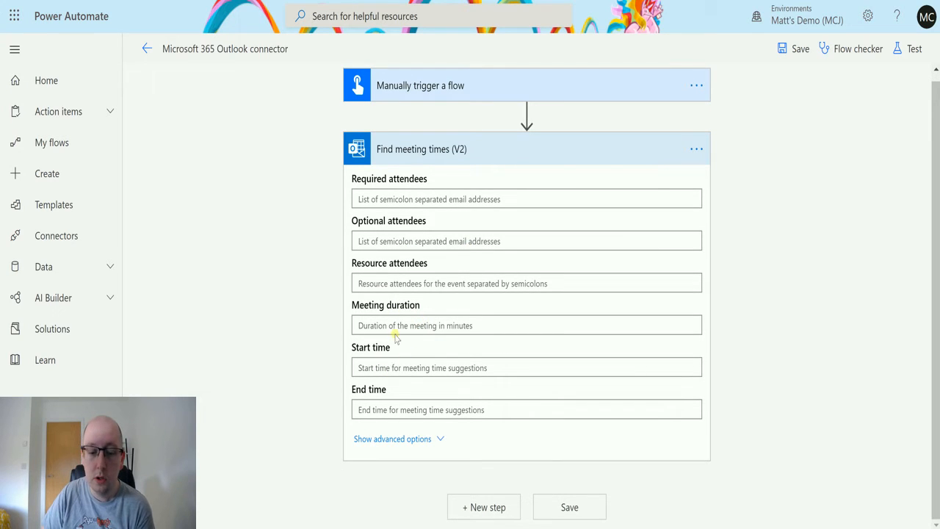
left_click(392, 438)
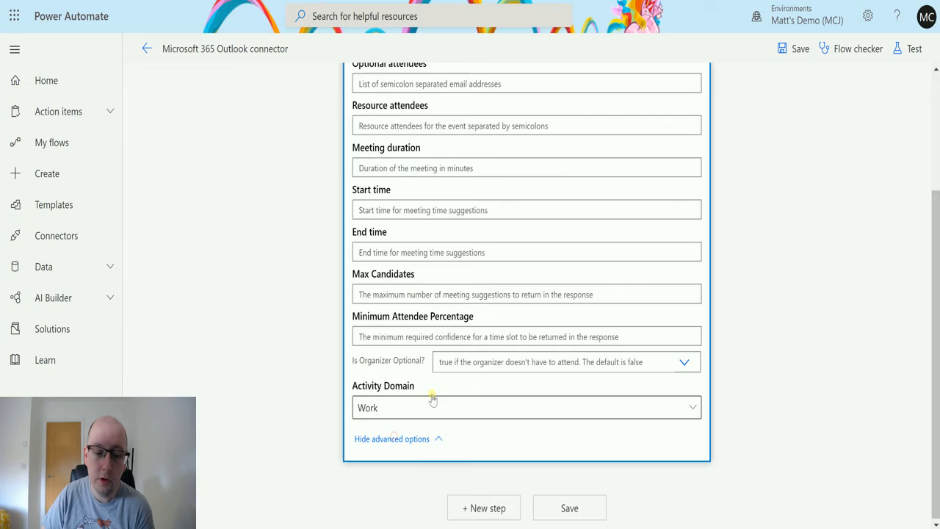
mouse_move(344, 266)
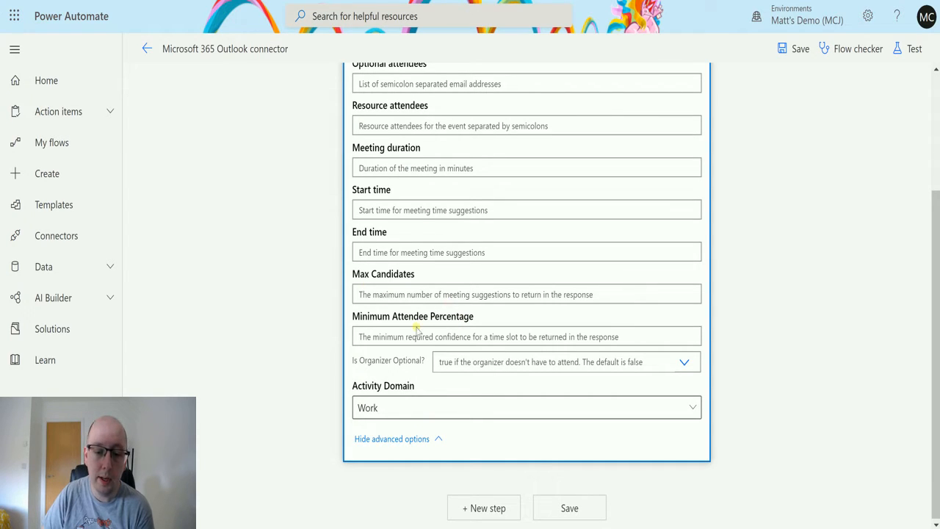
mouse_move(526, 287)
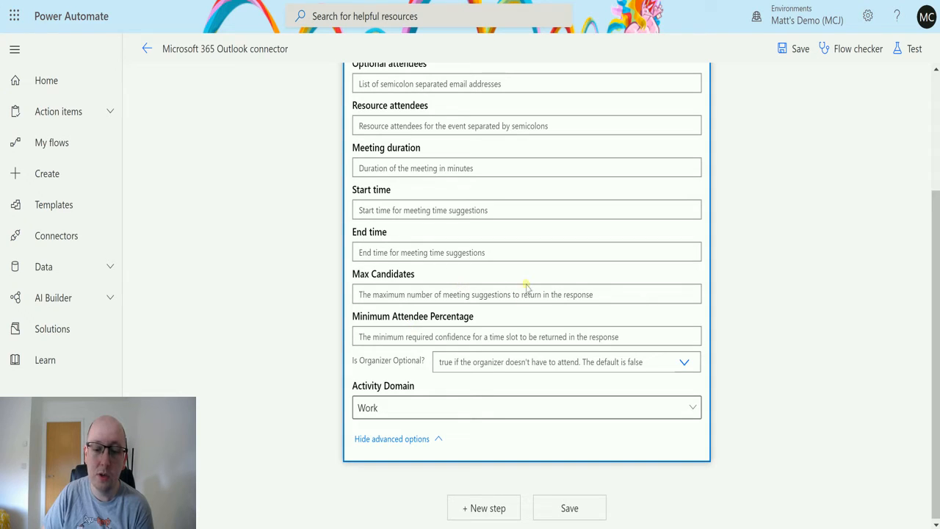
mouse_move(348, 329)
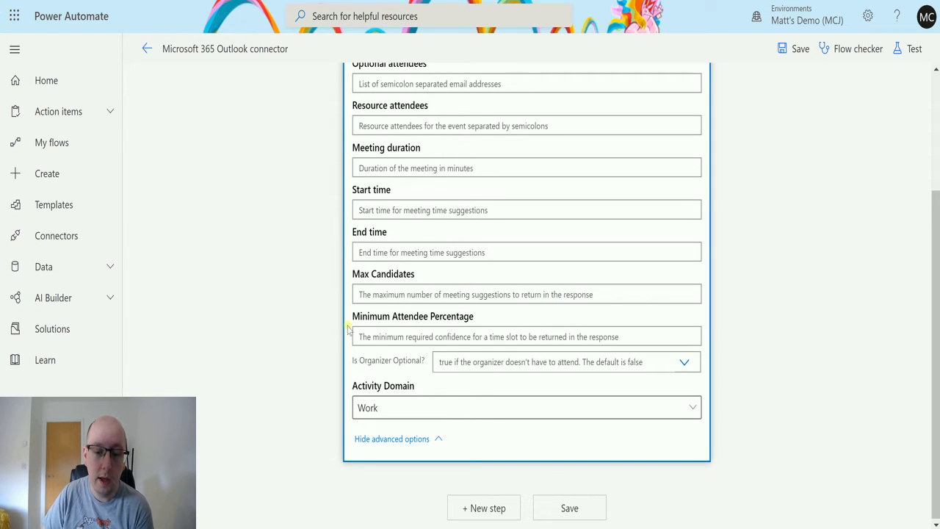
mouse_move(499, 336)
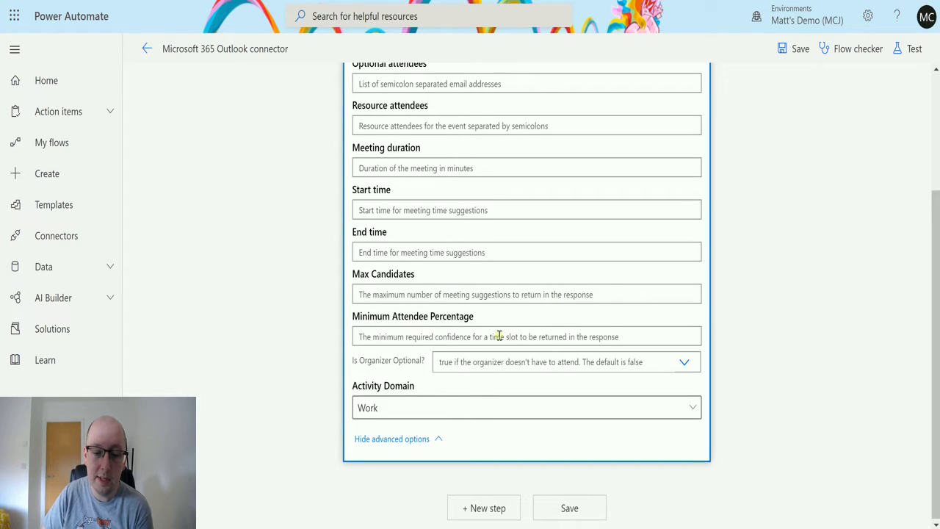
mouse_move(529, 360)
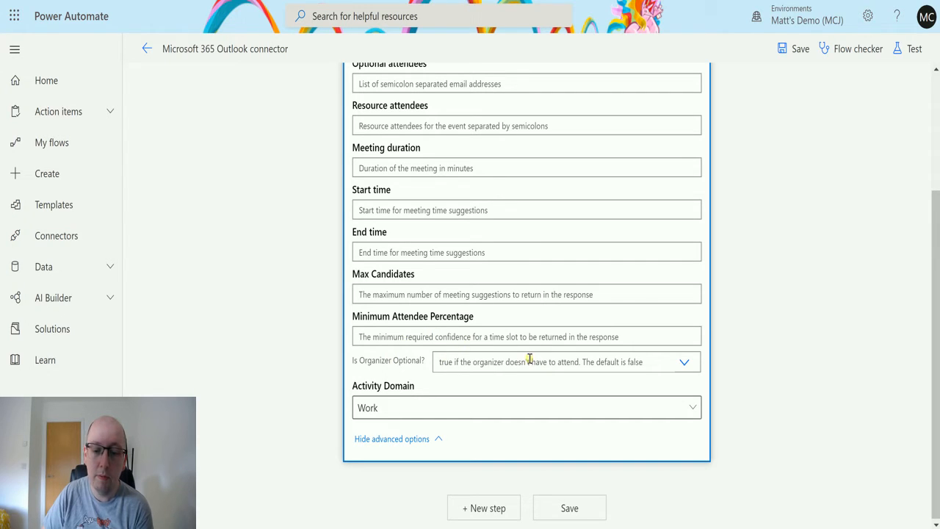
mouse_move(561, 345)
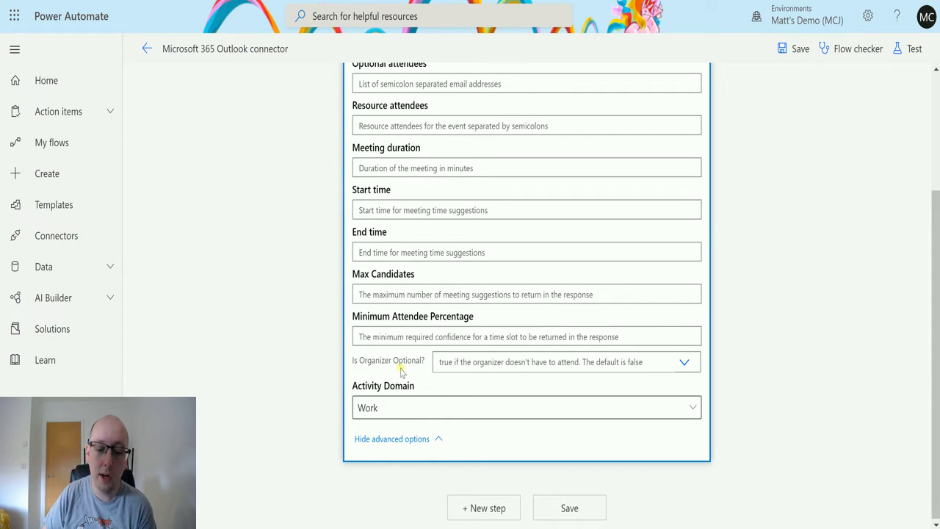
mouse_move(522, 383)
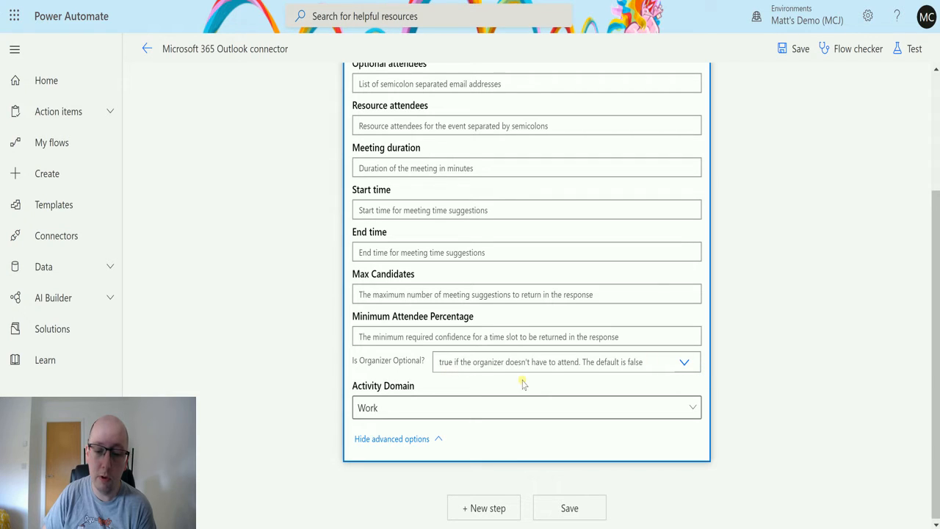
mouse_move(558, 362)
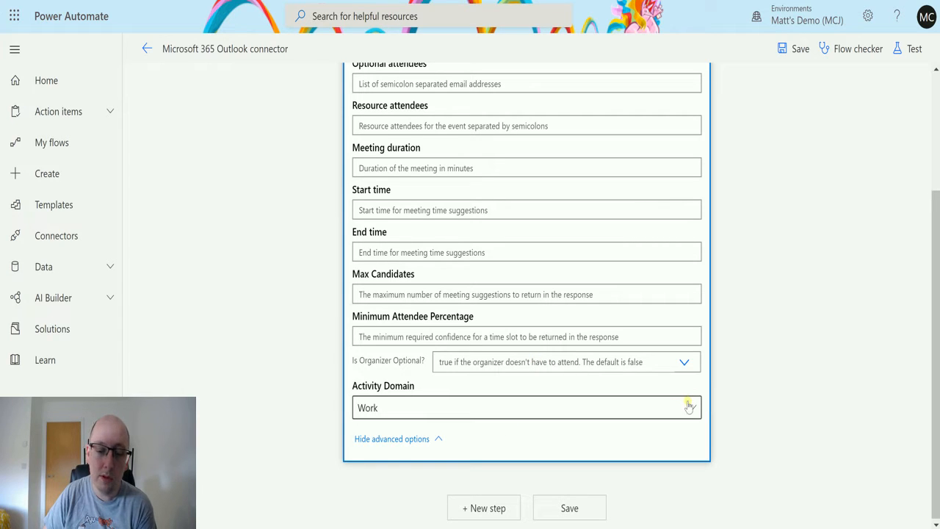
left_click(685, 408)
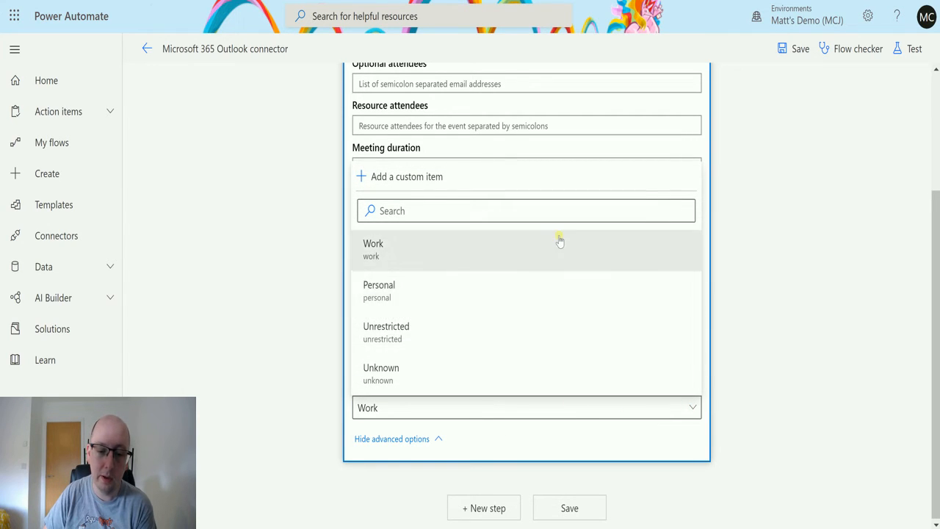
mouse_move(716, 429)
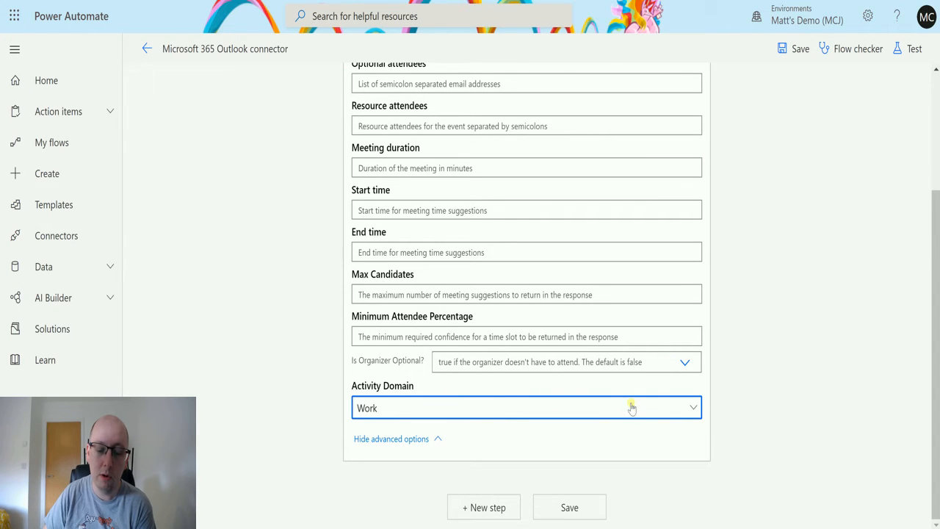
mouse_move(605, 402)
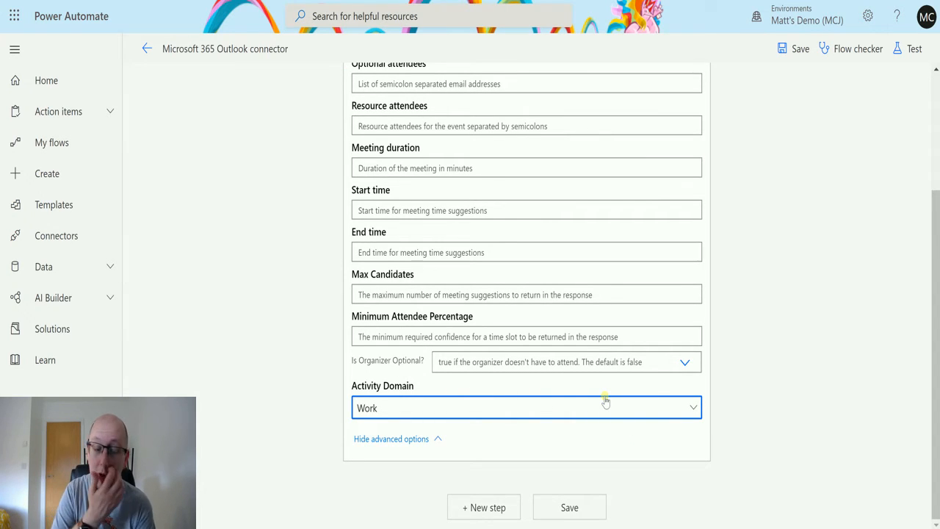
scroll("up", 3)
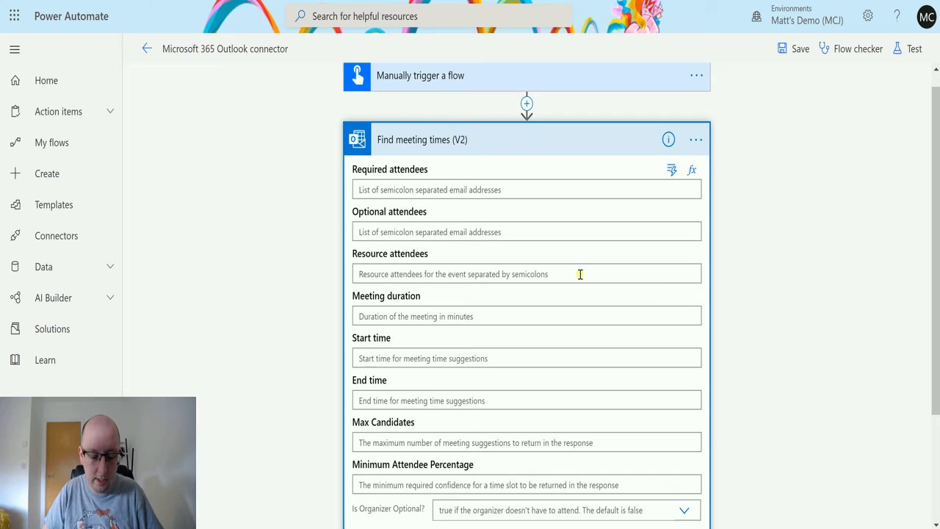
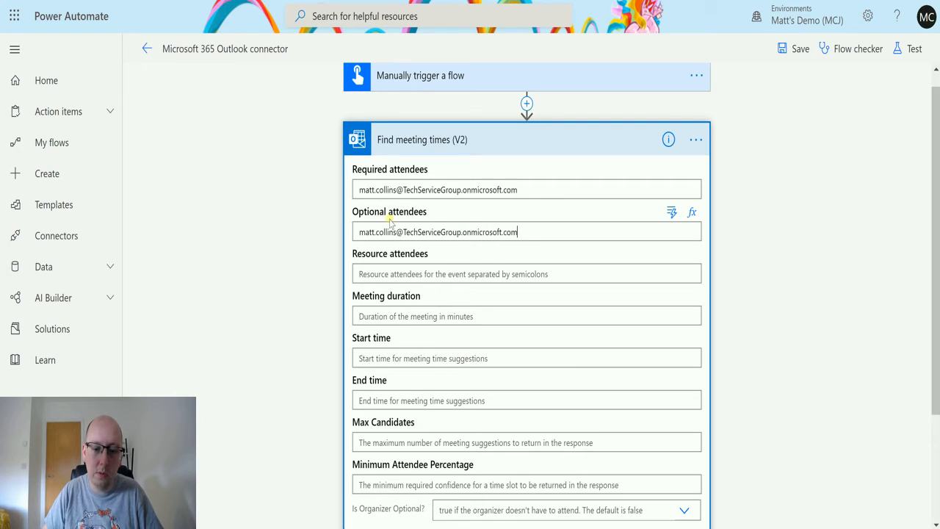
double_click(376, 232)
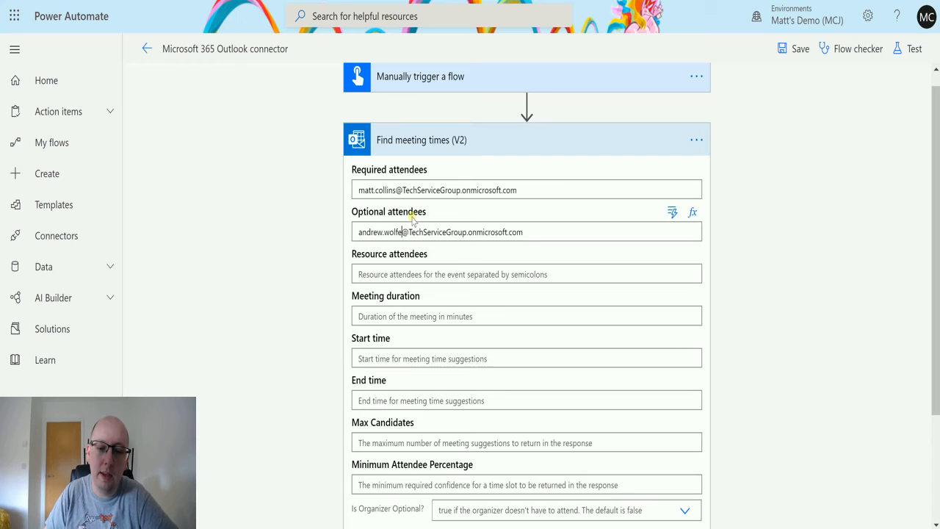
mouse_move(373, 247)
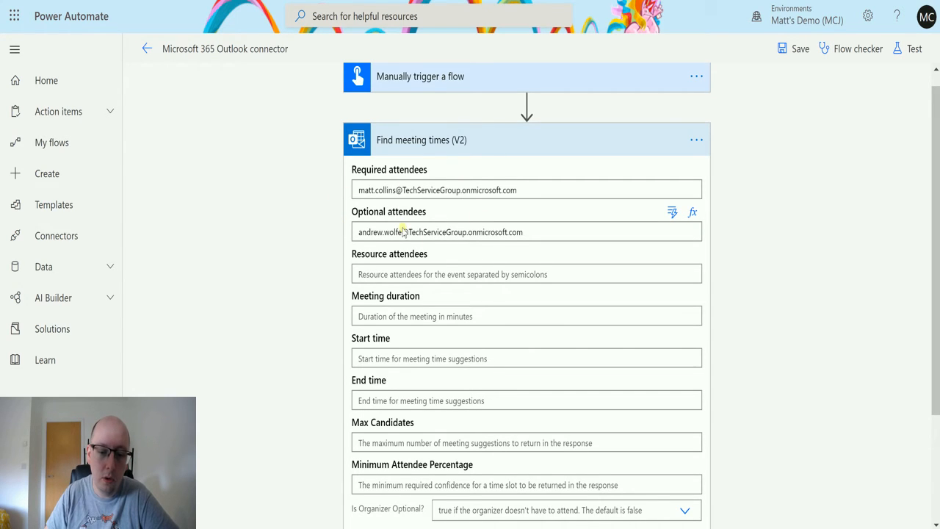
Set meeting duration 30 minutes and Start time expression addDays(utcNow(),2)
left_click(526, 274)
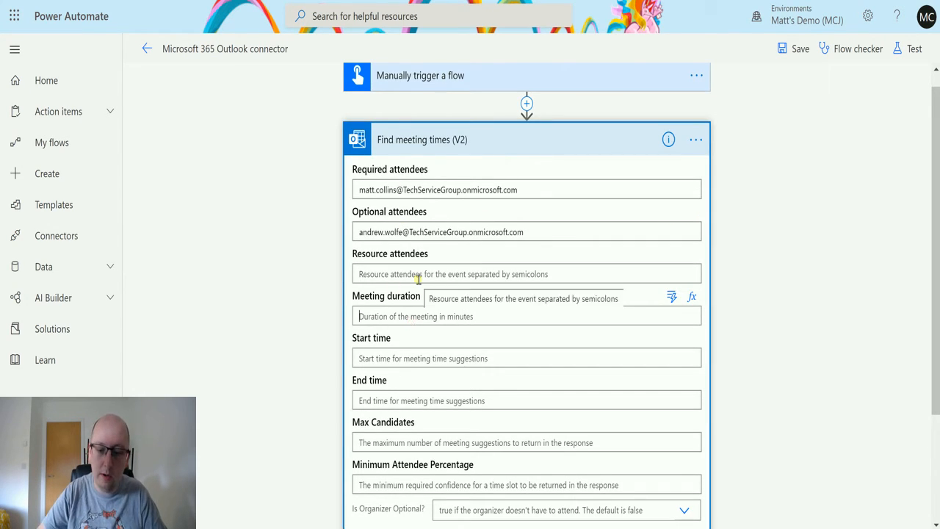
type("30")
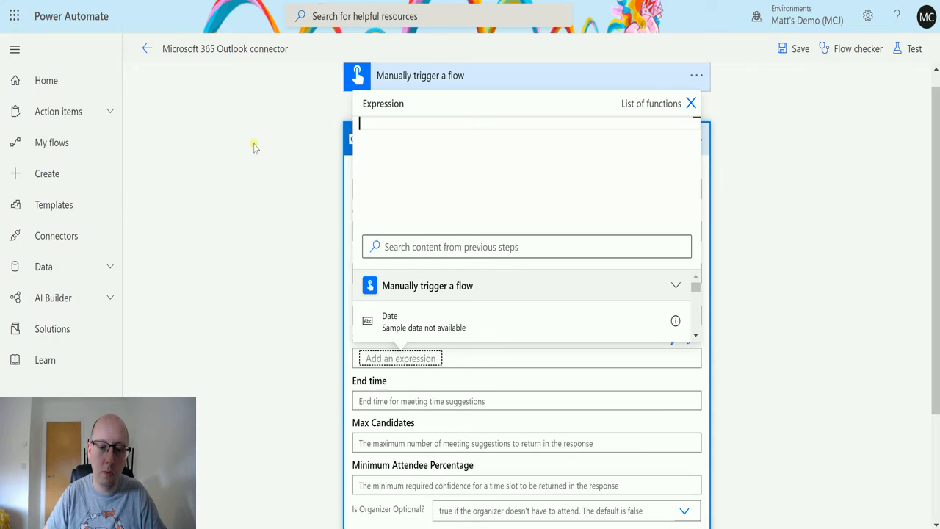
mouse_move(443, 144)
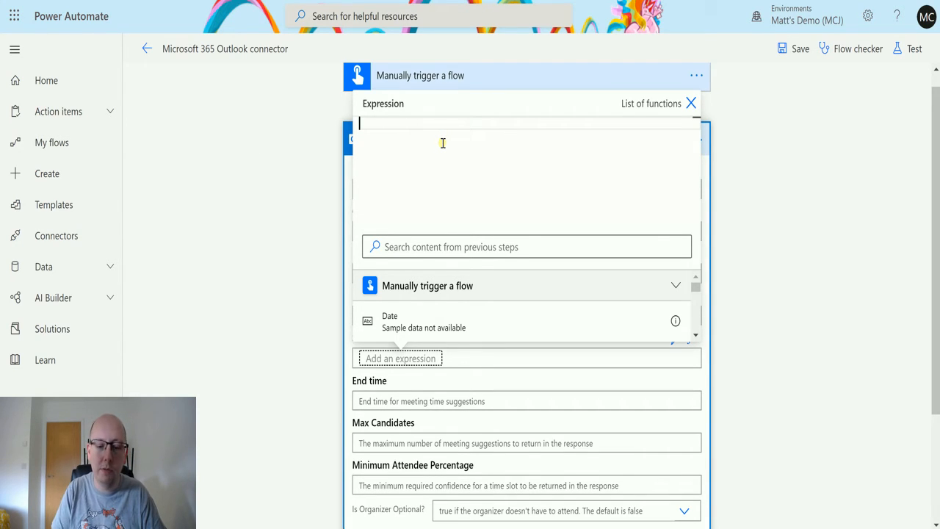
type("add")
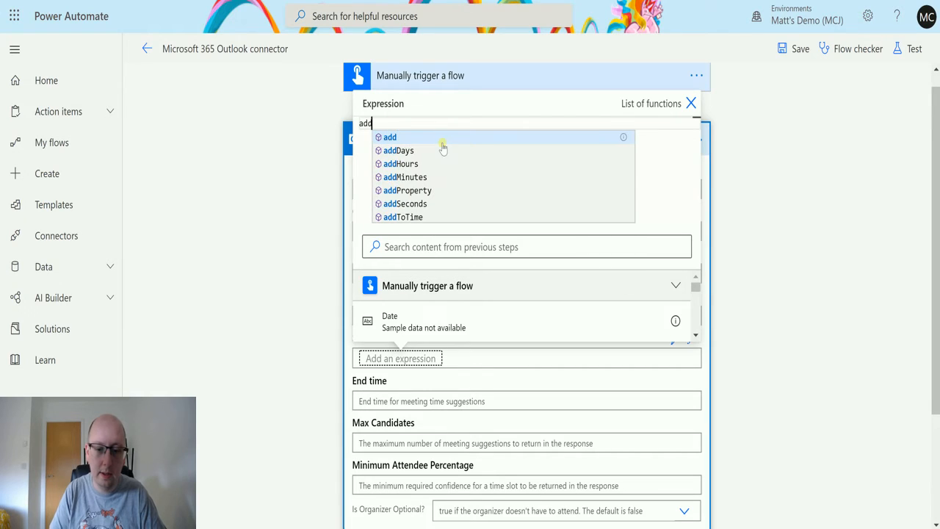
left_click(400, 150)
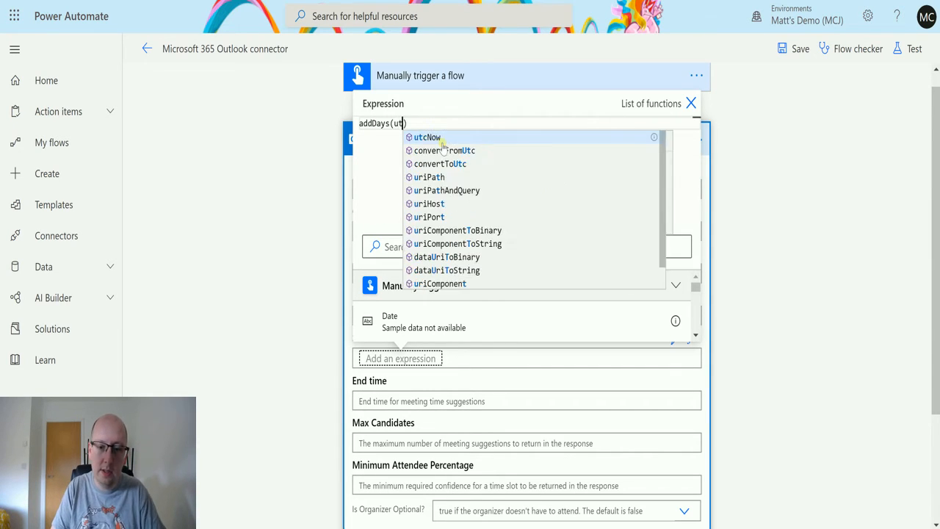
left_click(426, 137)
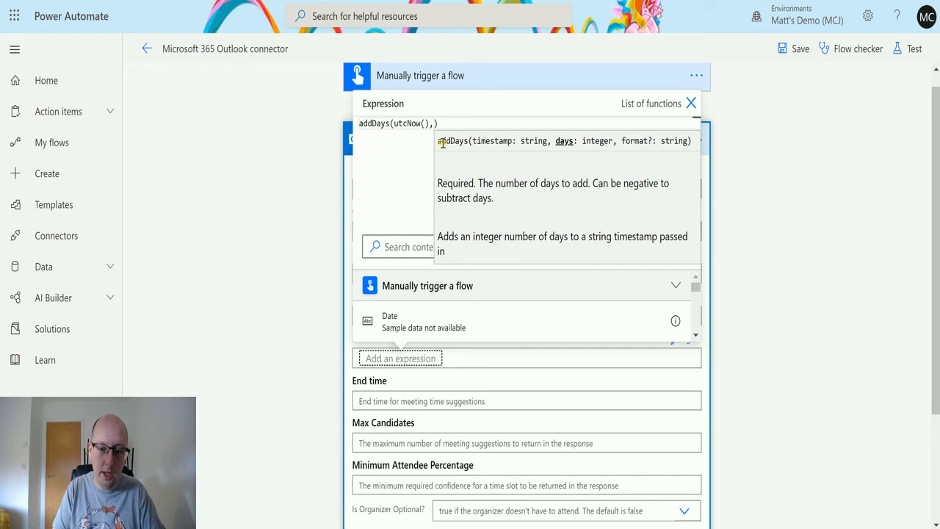
type("2")
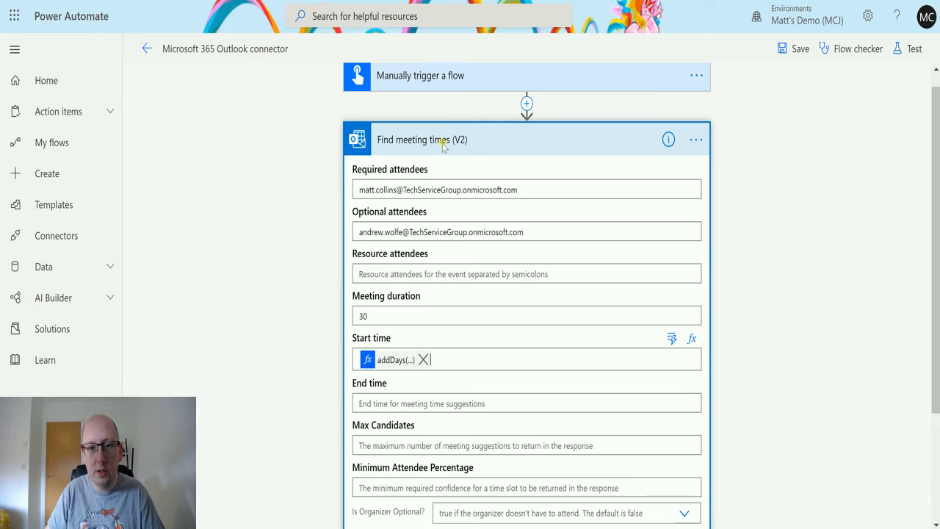
mouse_move(402, 402)
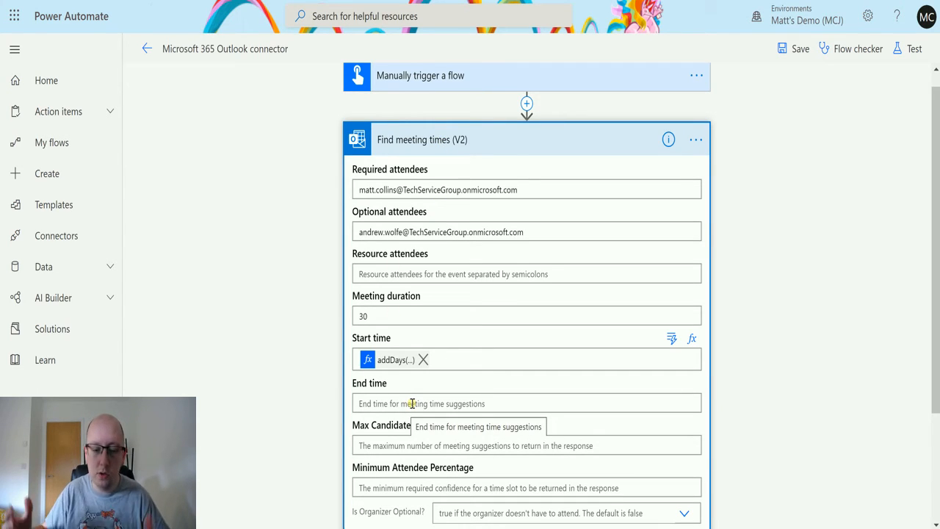
Set End time to the expression addDays(utcNow(),6)
left_click(526, 402)
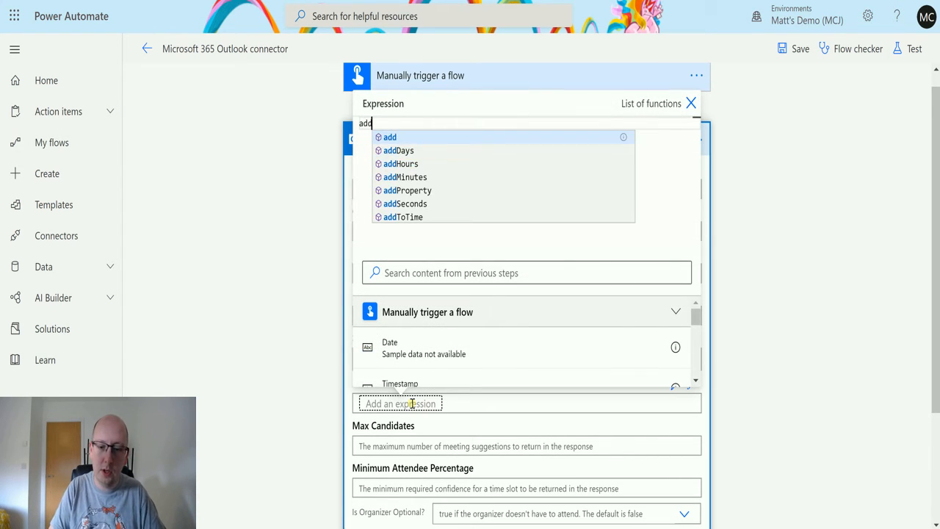
left_click(400, 150)
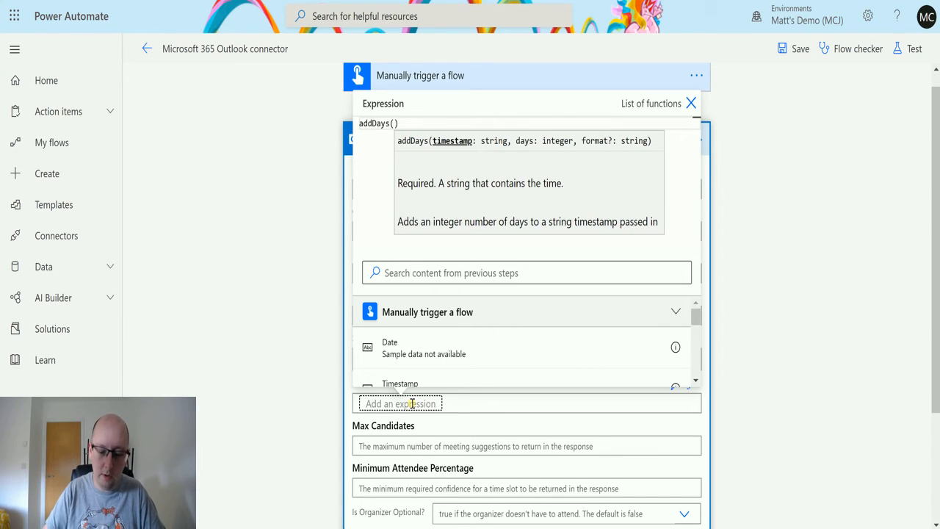
type("utcNow()")
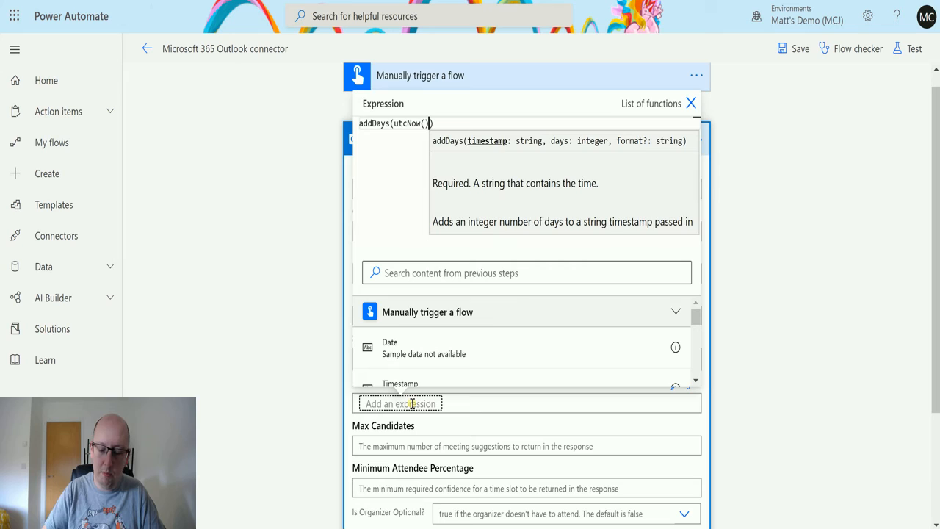
type(",)")
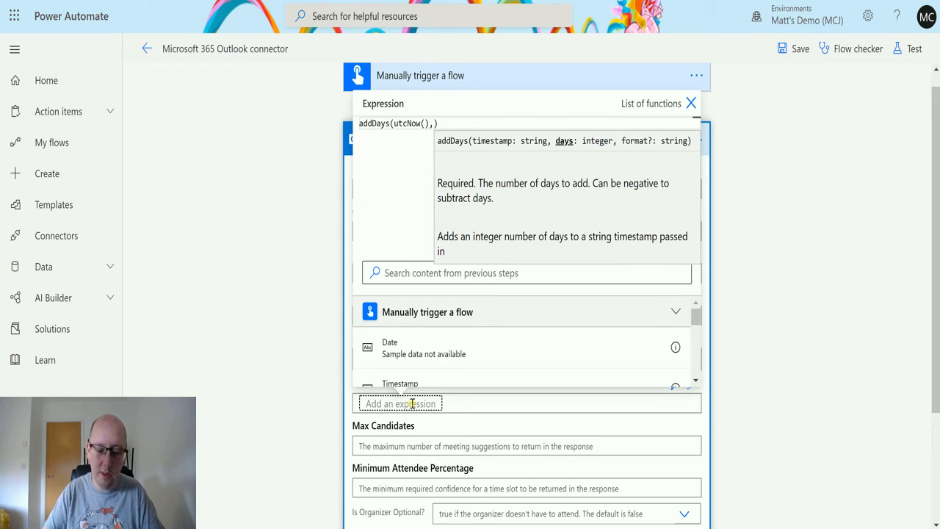
type("6")
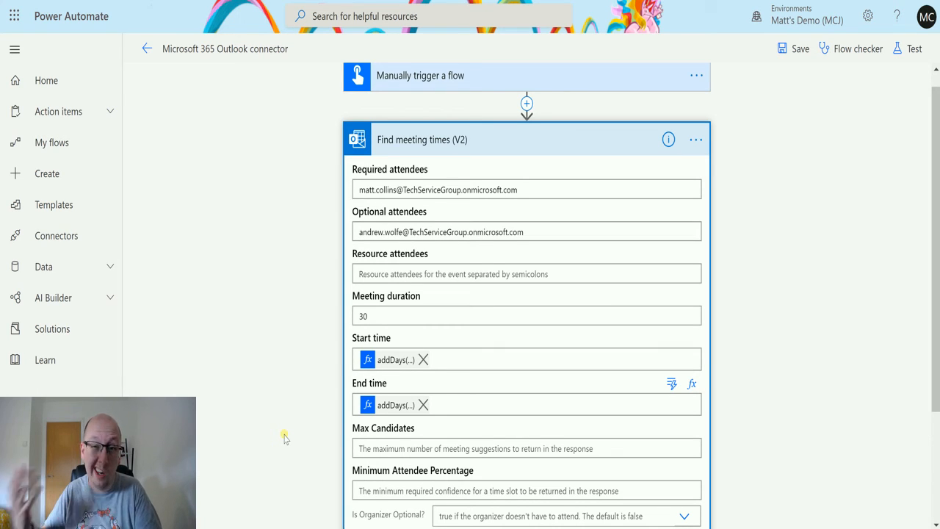
Add a Compose action after Find meeting times (V2) and start choosing its Inputs
scroll("down", 3)
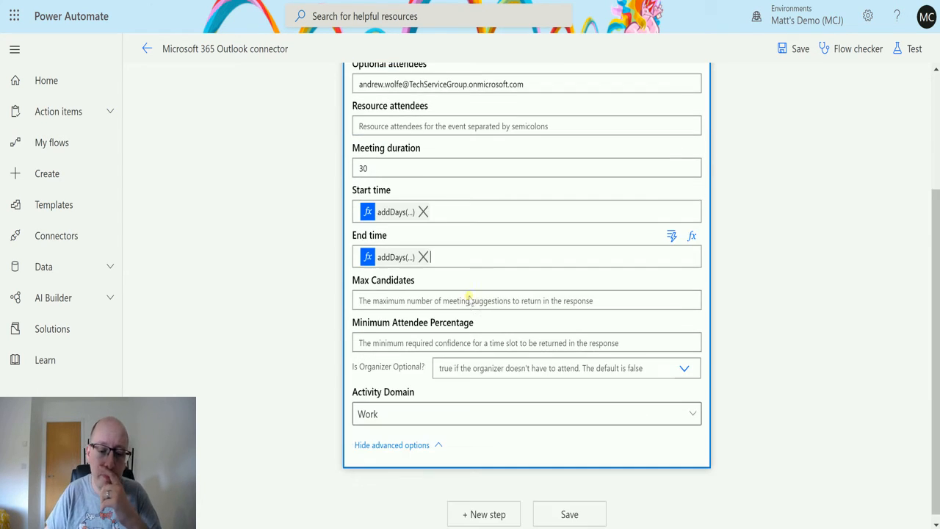
mouse_move(388, 355)
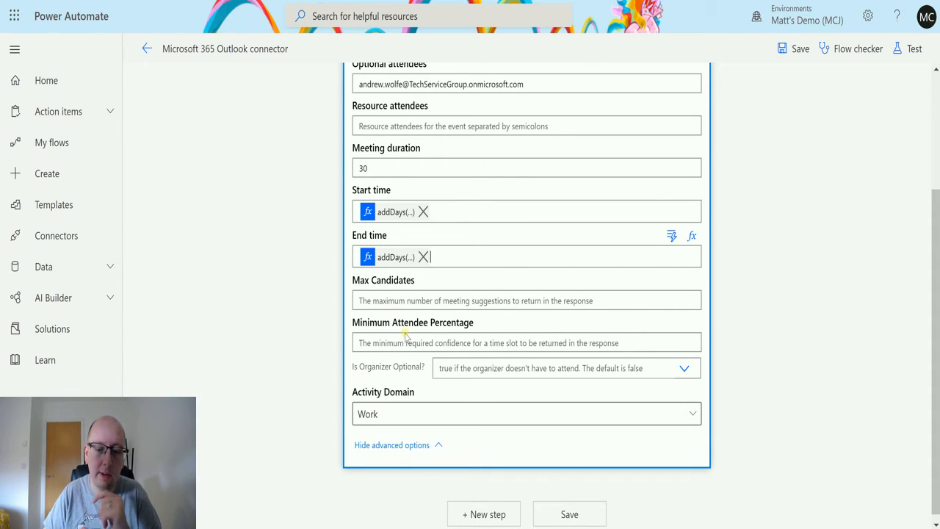
mouse_move(443, 287)
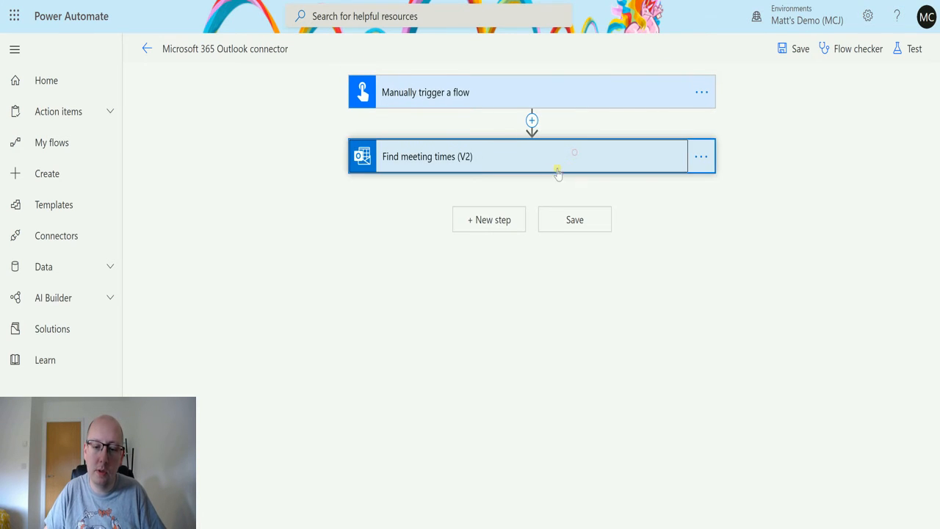
left_click(487, 219)
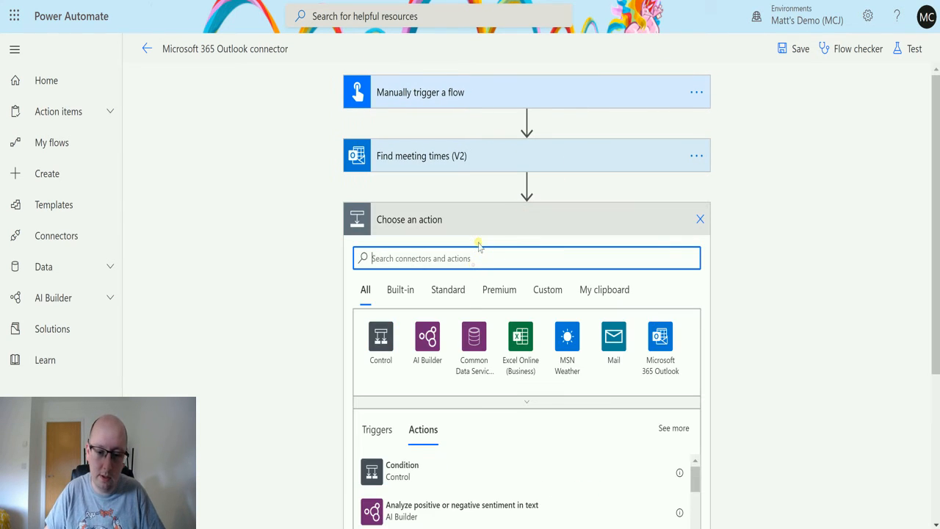
type("compose")
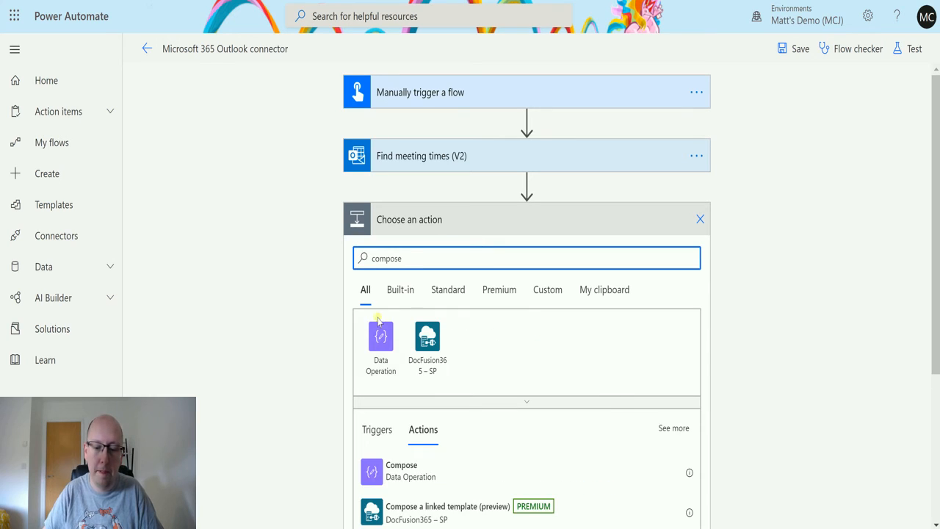
left_click(402, 470)
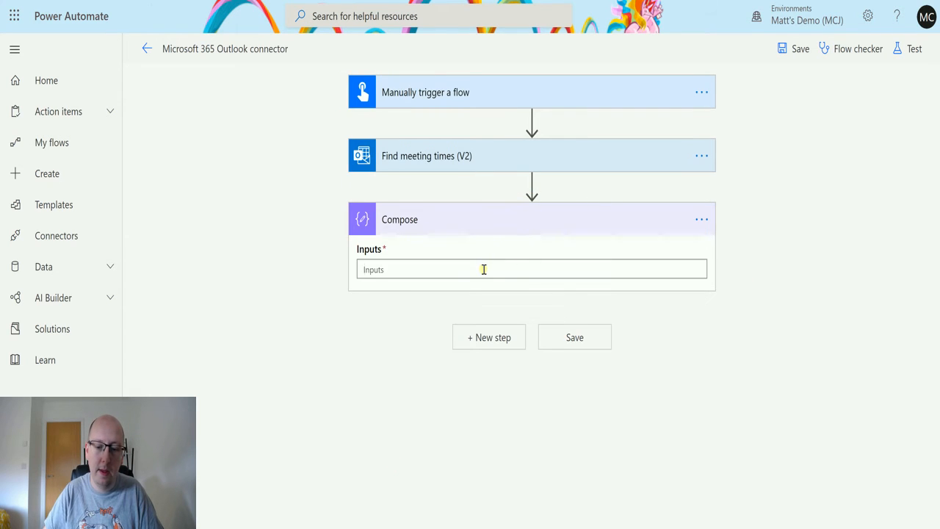
left_click(483, 268)
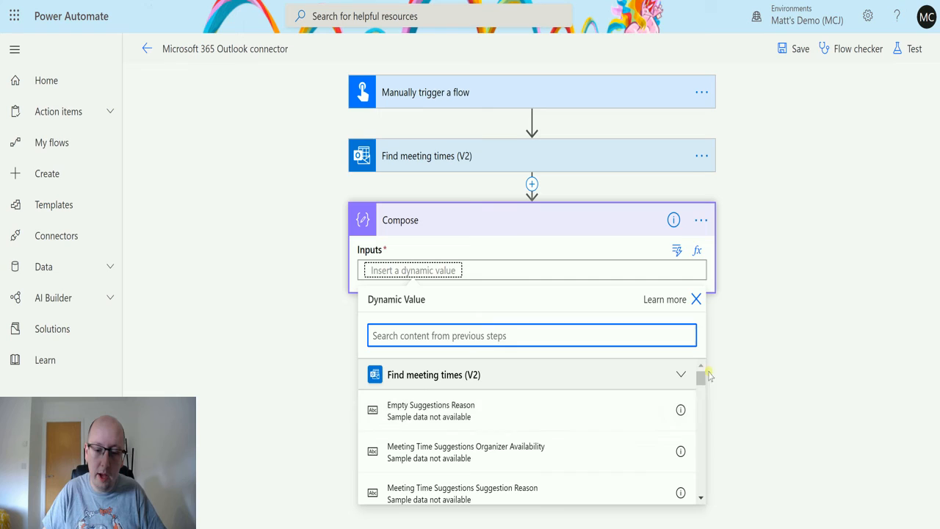
mouse_move(708, 395)
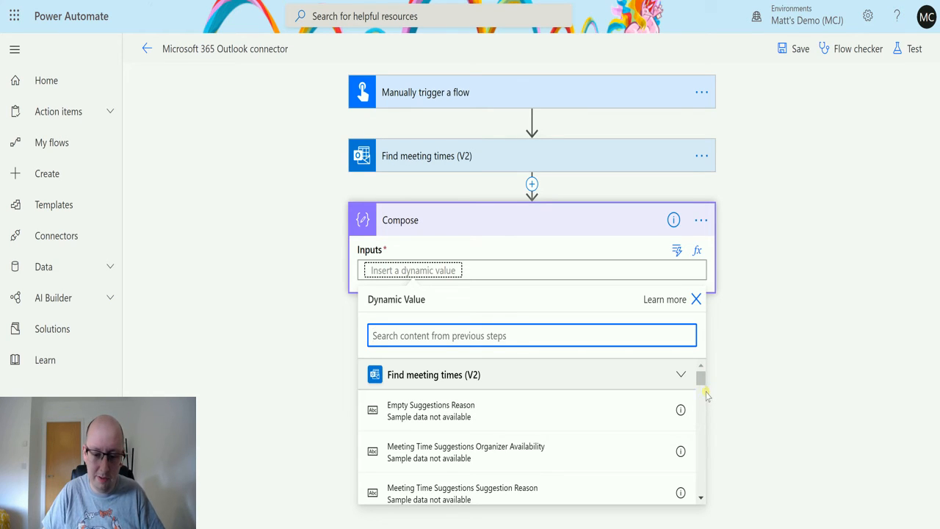
Set Compose Inputs to the Meeting Time Suggestions dynamic value from Find meeting times
scroll("down", 3)
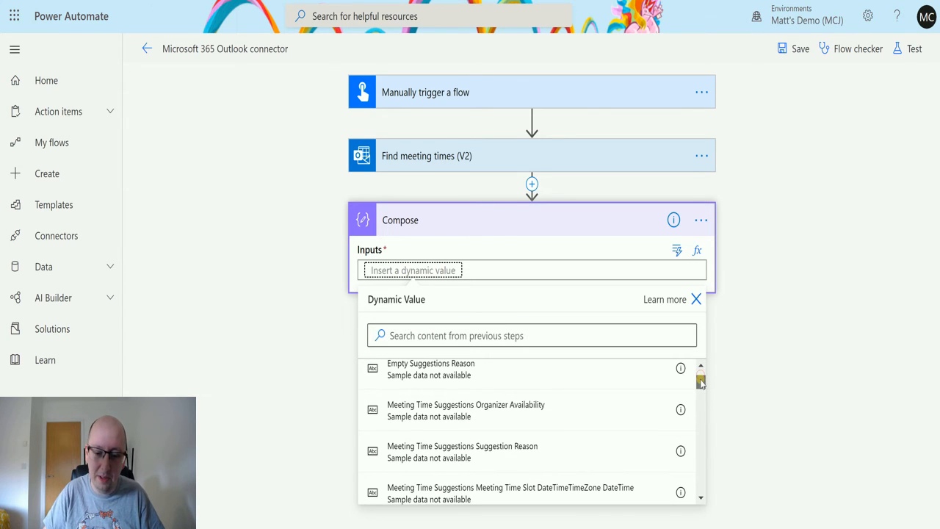
scroll("down", 3)
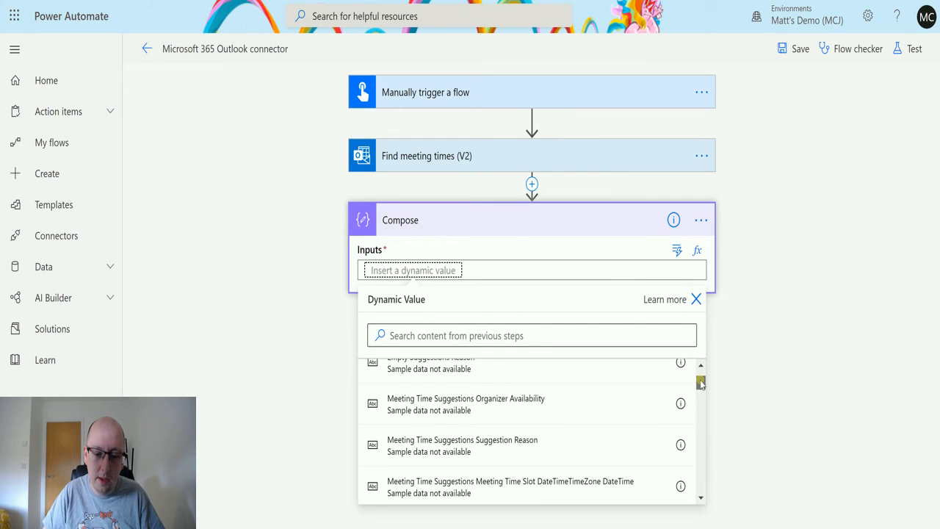
scroll("down", 3)
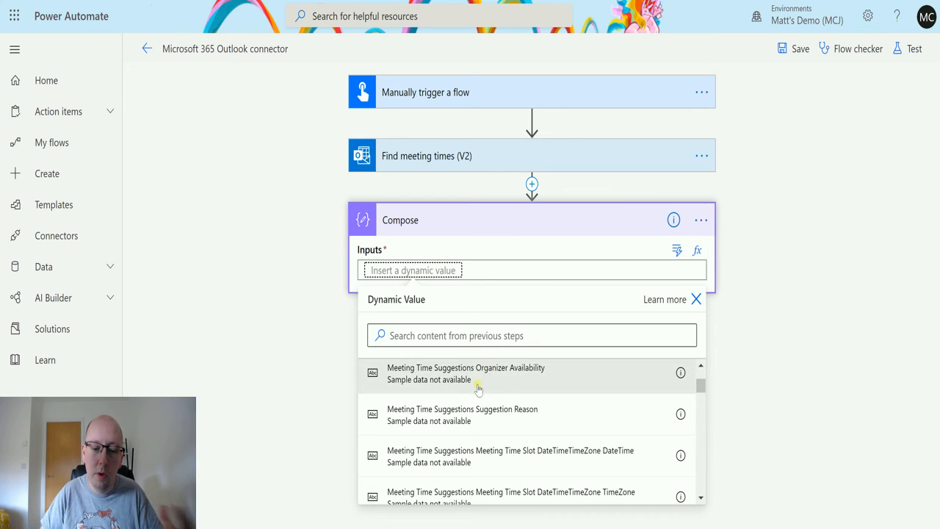
scroll("down", 3)
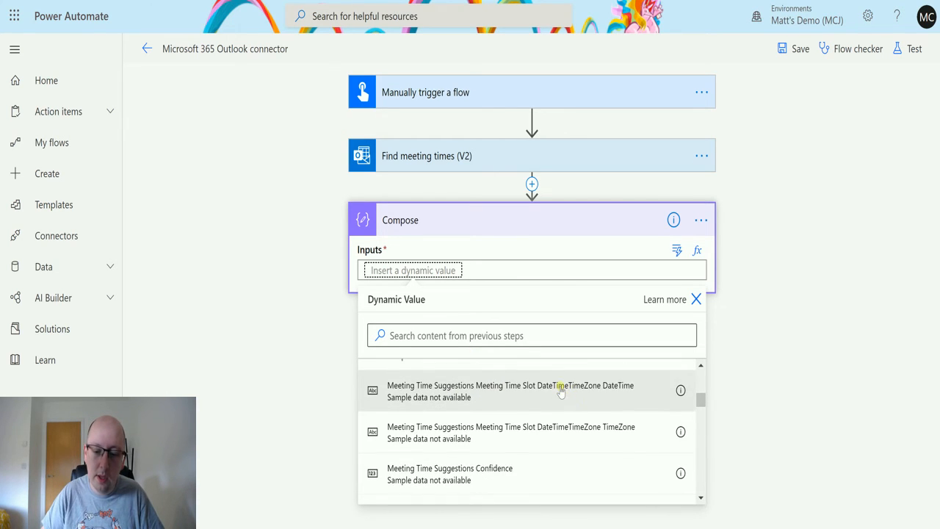
scroll("up", 3)
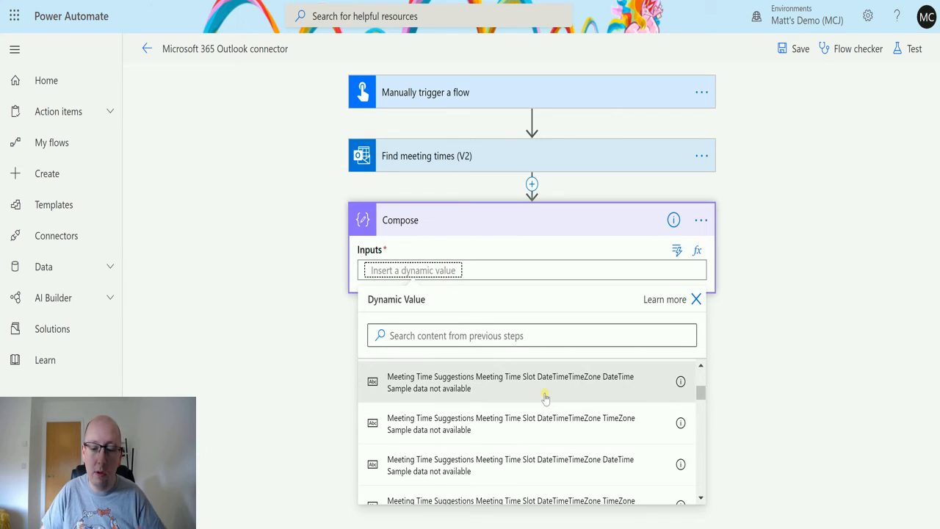
mouse_move(566, 374)
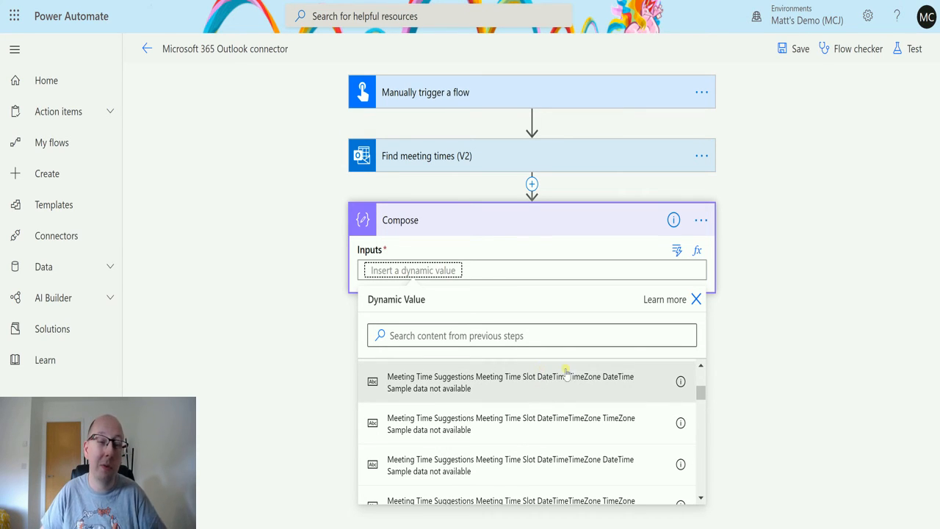
mouse_move(552, 405)
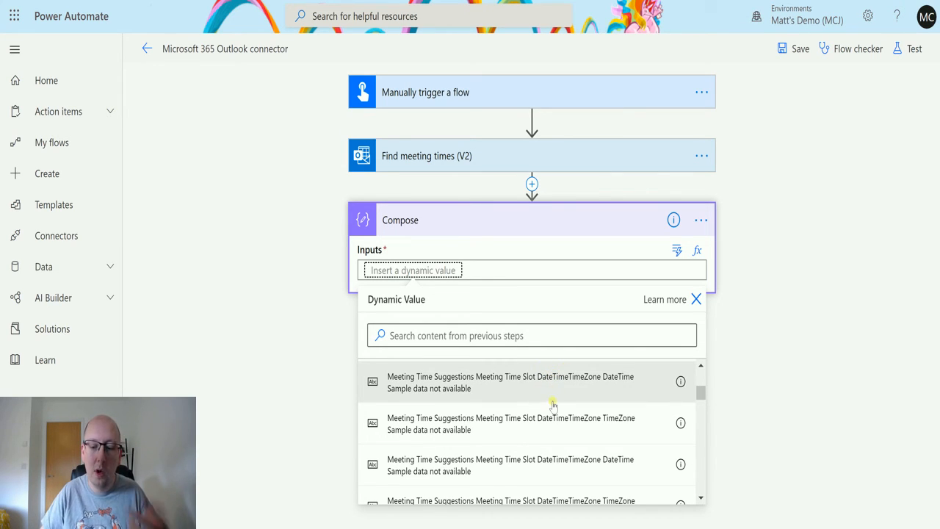
scroll("down", 3)
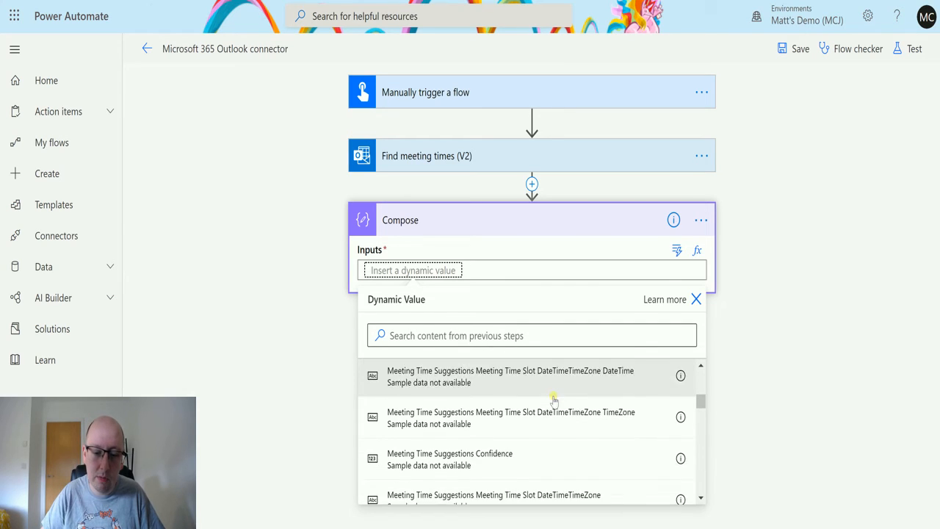
scroll("down", 3)
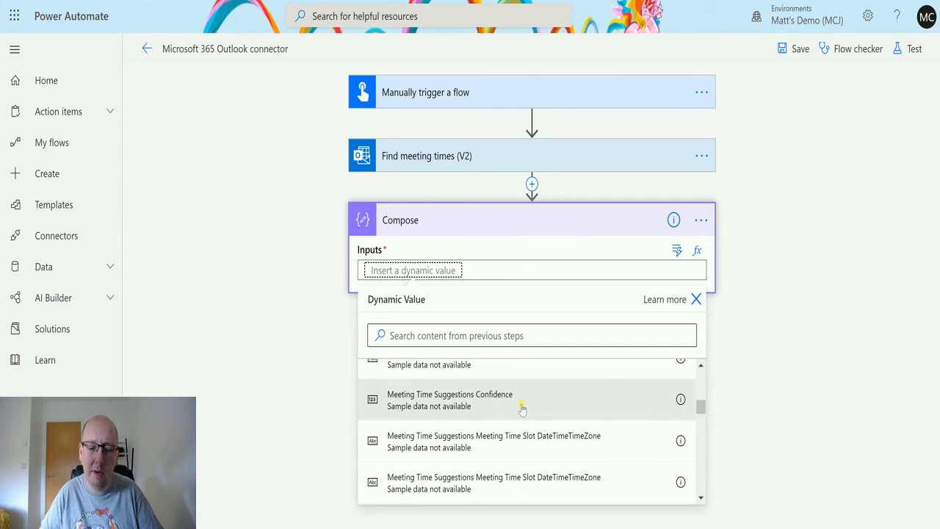
scroll("down", 3)
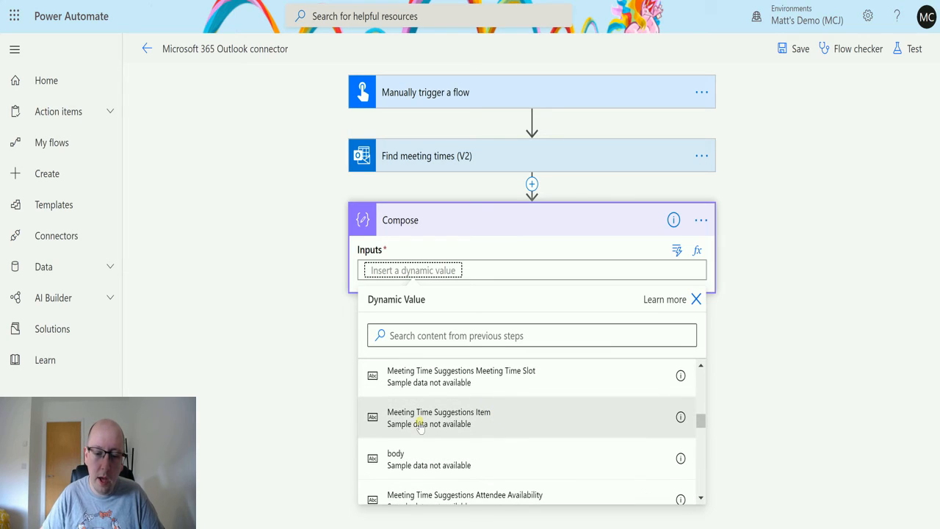
mouse_move(414, 433)
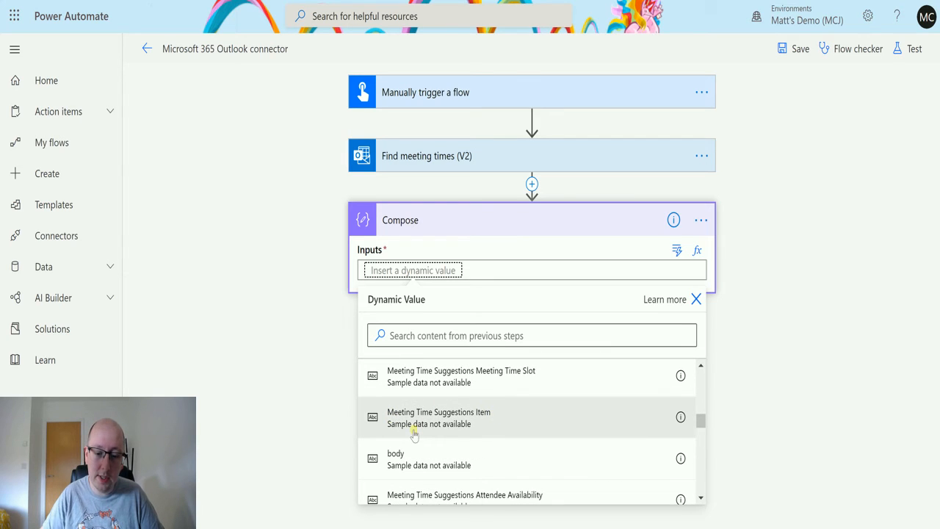
scroll("down", 3)
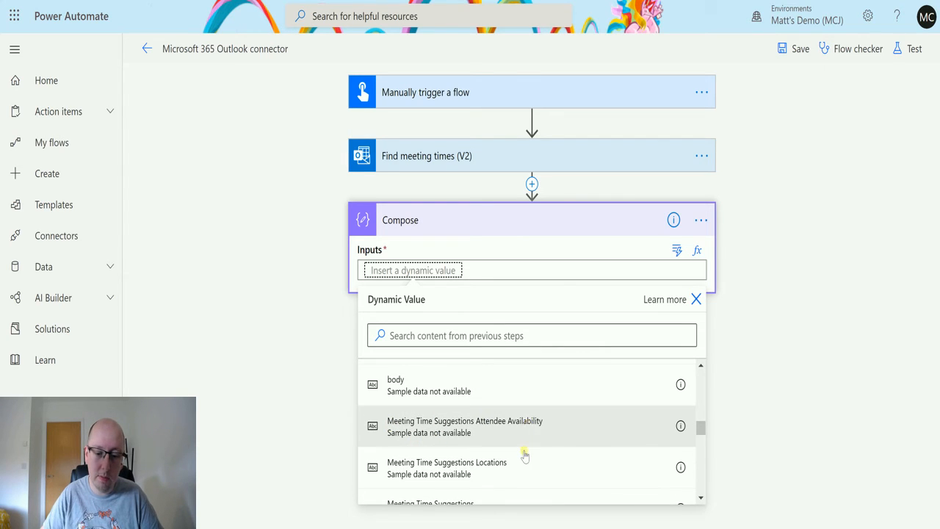
scroll("down", 3)
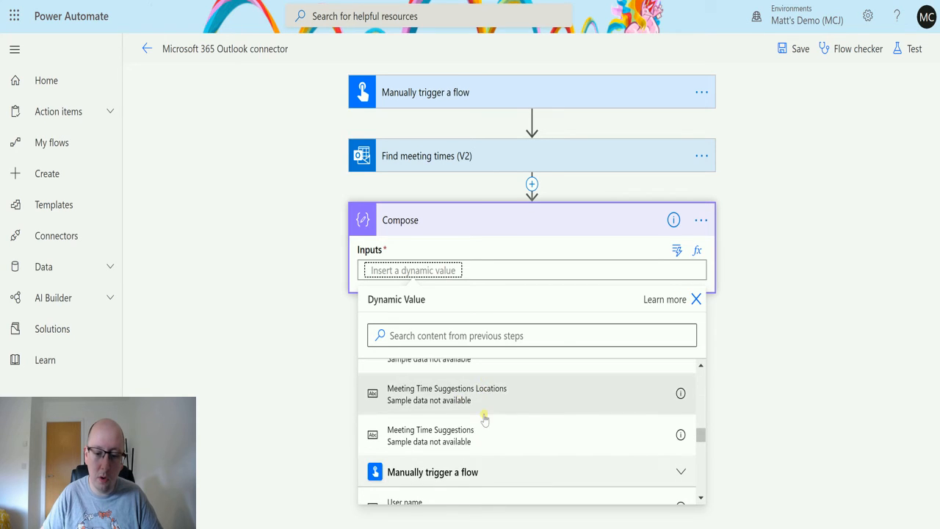
mouse_move(419, 446)
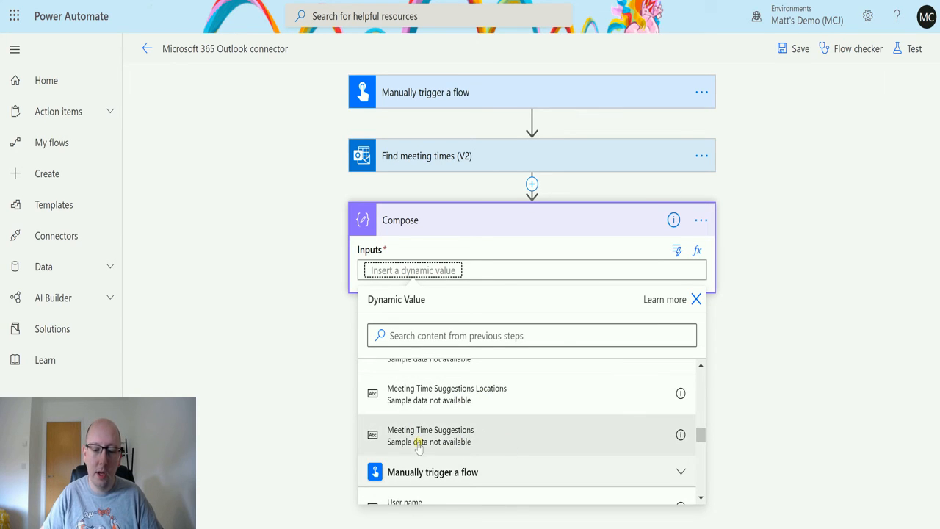
mouse_move(493, 453)
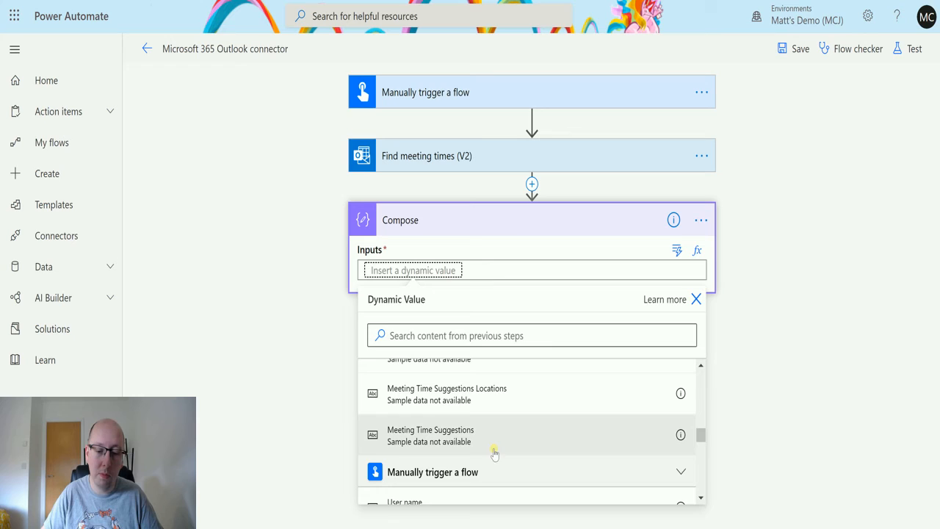
left_click(430, 435)
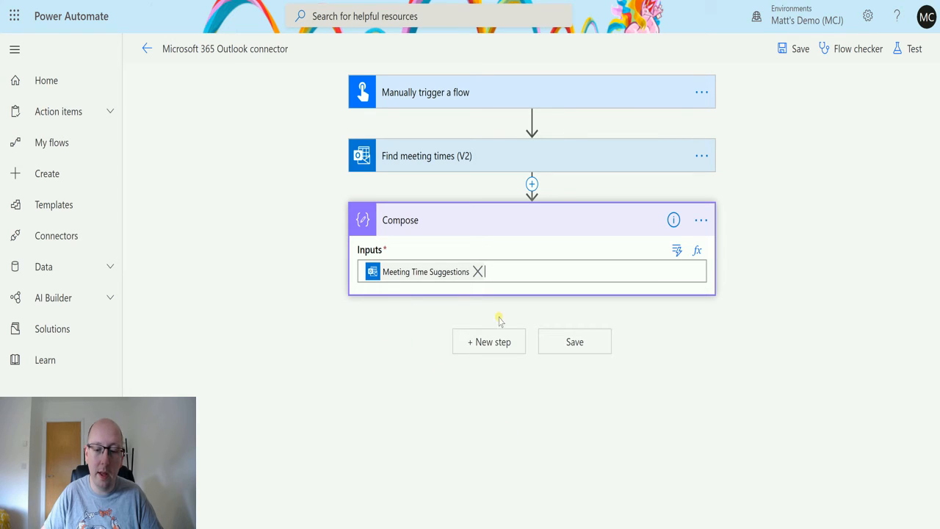
mouse_move(473, 370)
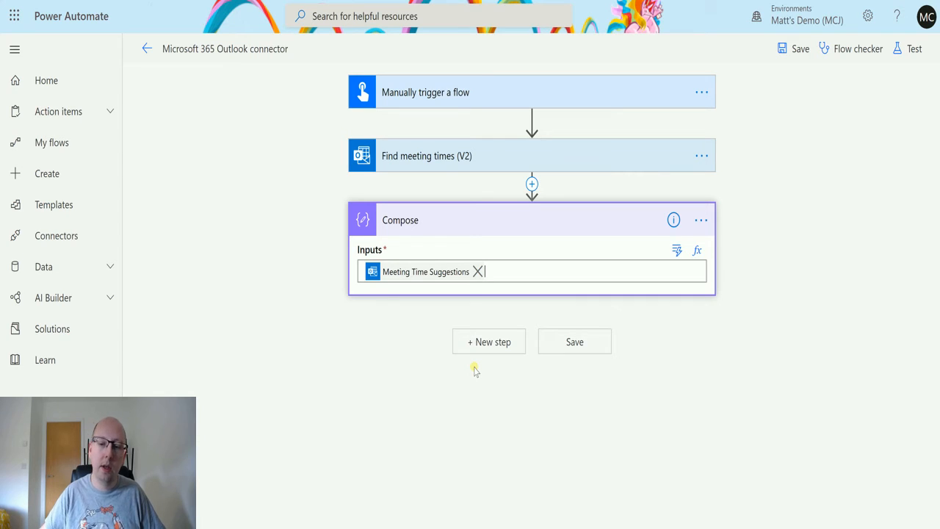
Save the flow and start a manual test run with 'I'll perform the trigger action'
left_click(914, 48)
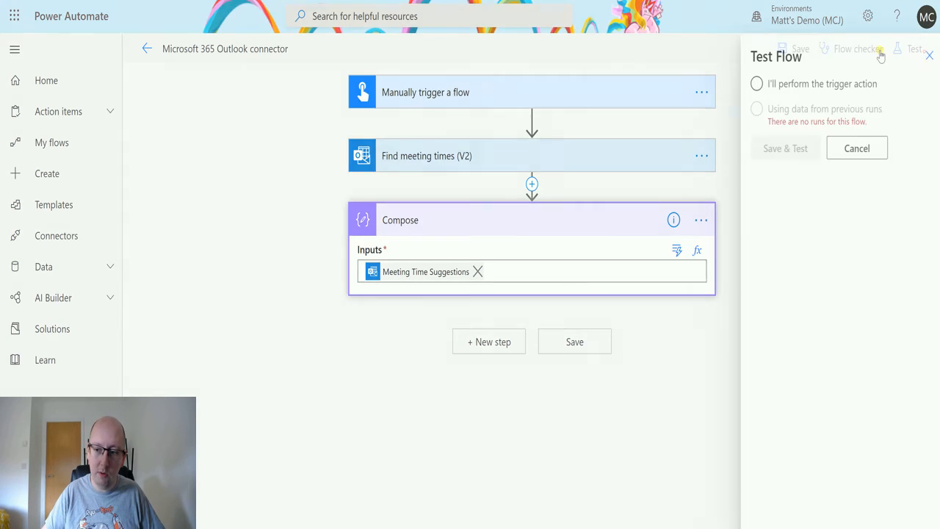
left_click(756, 82)
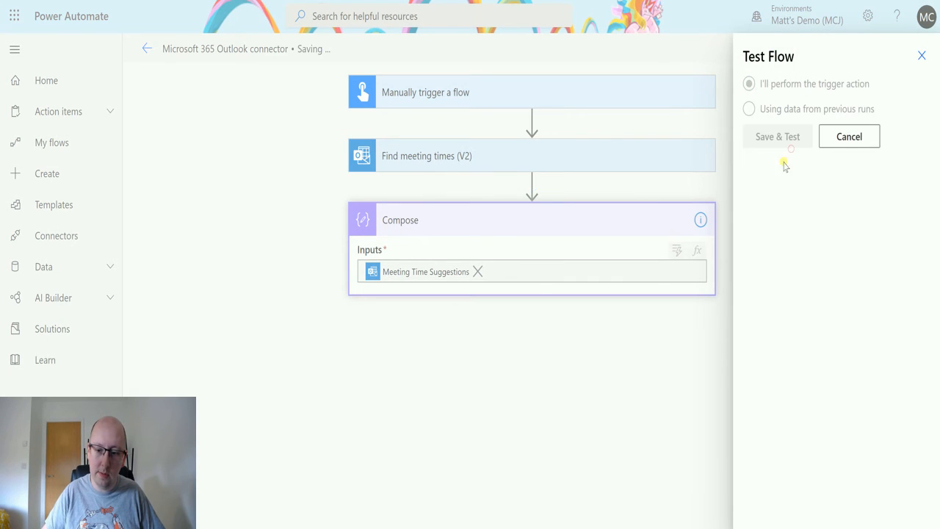
mouse_move(840, 251)
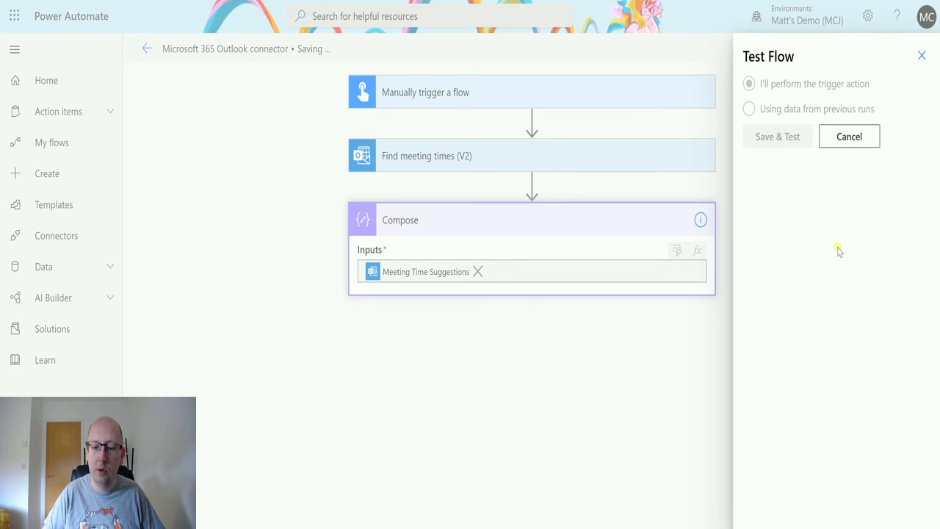
left_click(777, 135)
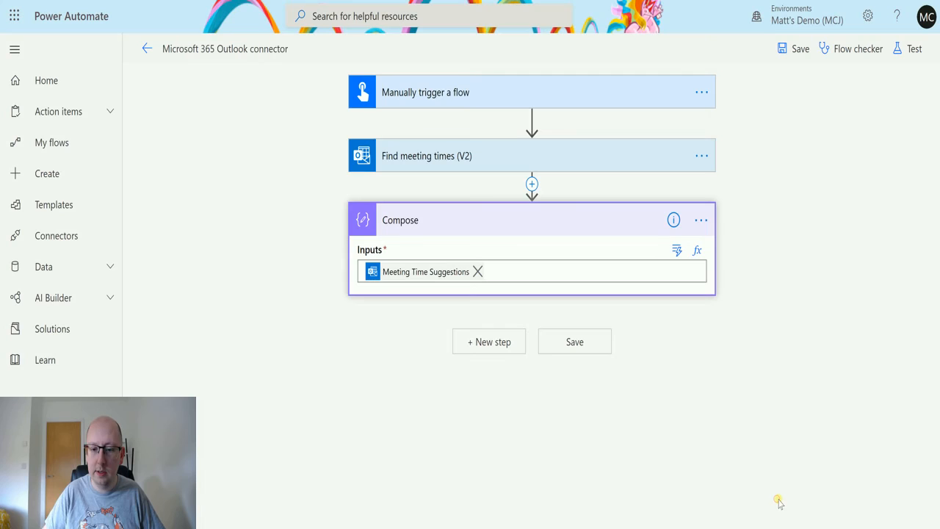
mouse_move(540, 316)
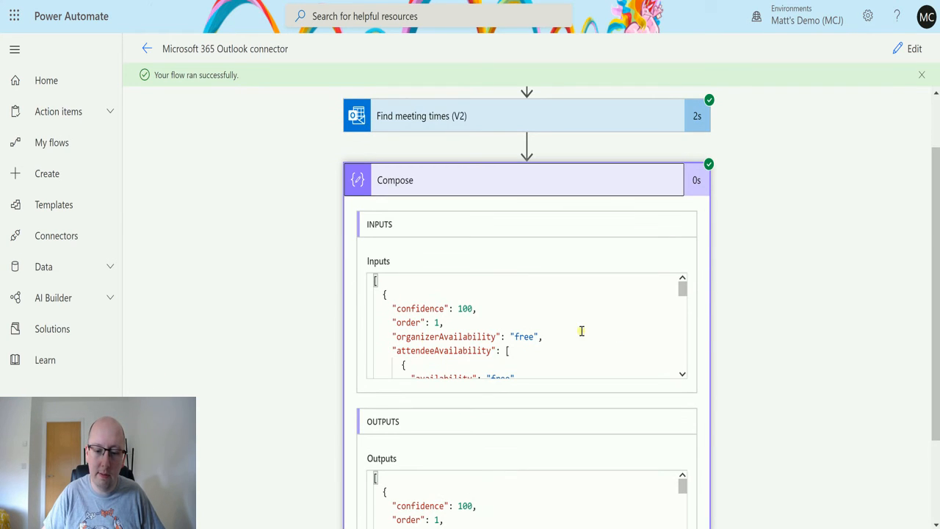
mouse_move(690, 358)
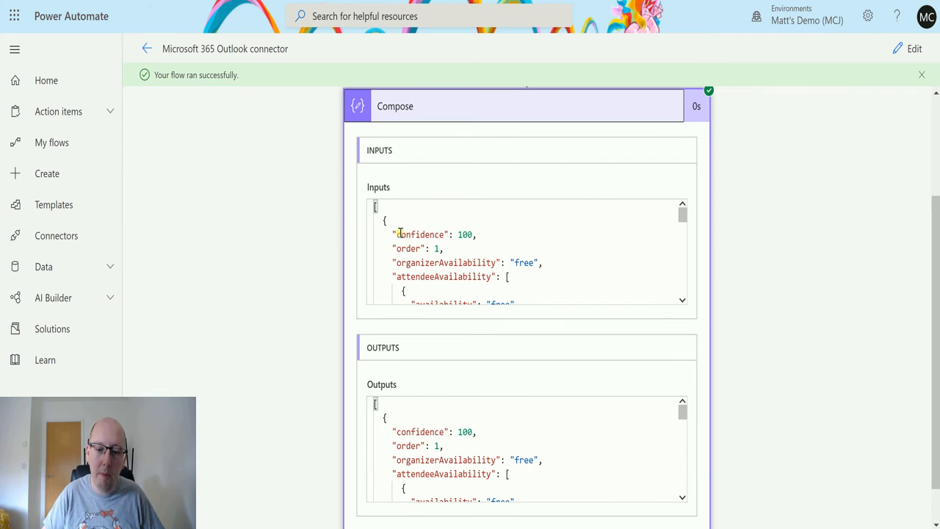
mouse_move(561, 232)
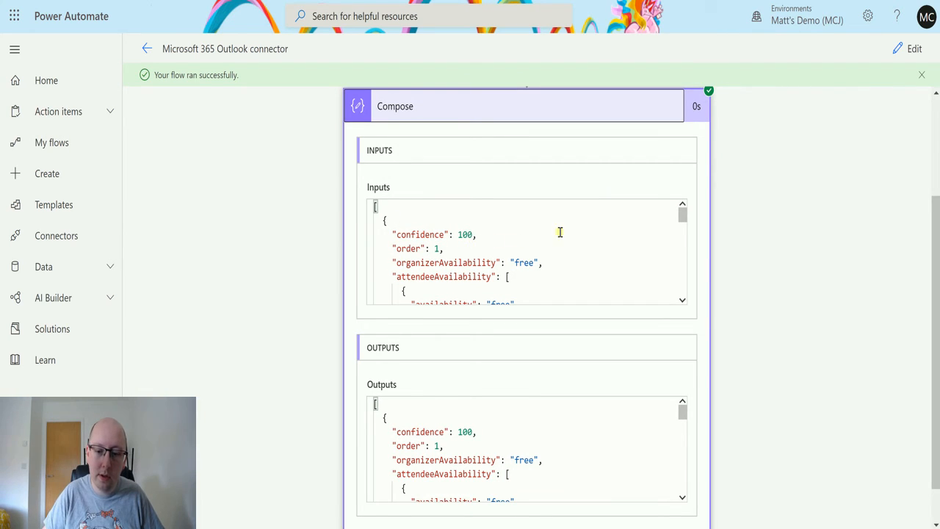
mouse_move(599, 245)
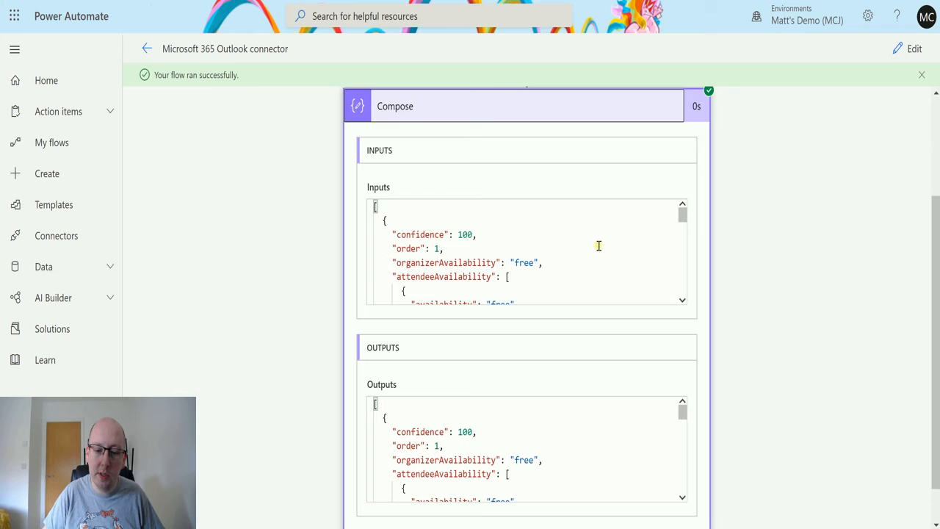
Scroll through the Compose output JSON to review meeting time suggestions, confidence and availability
scroll("down", 3)
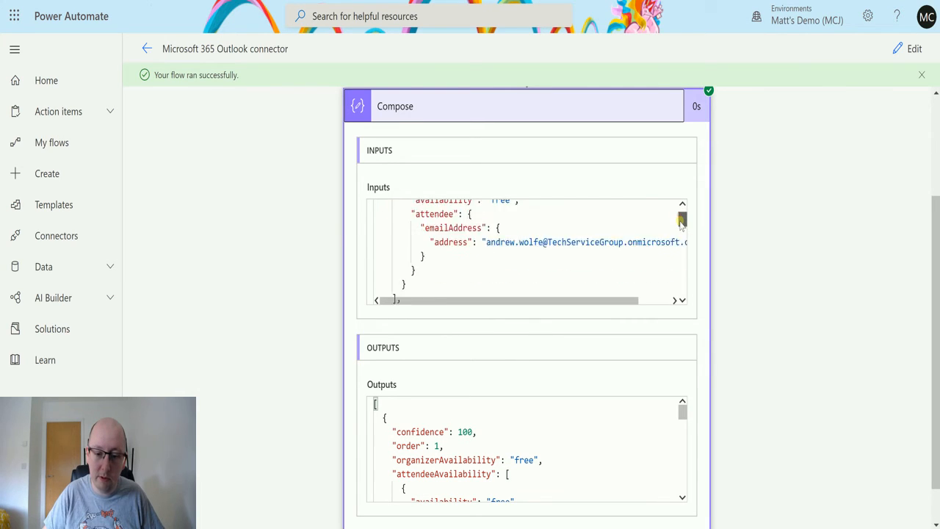
scroll("up", 3)
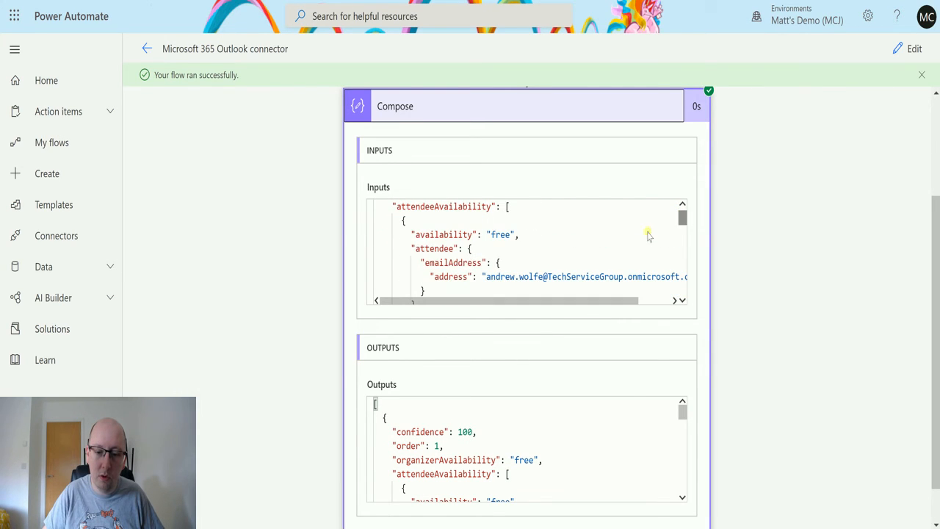
mouse_move(467, 263)
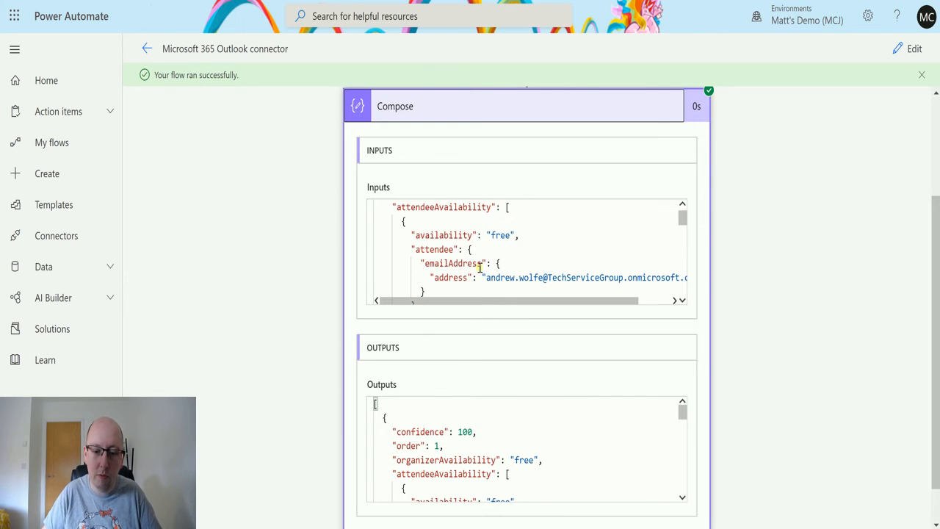
scroll("down", 3)
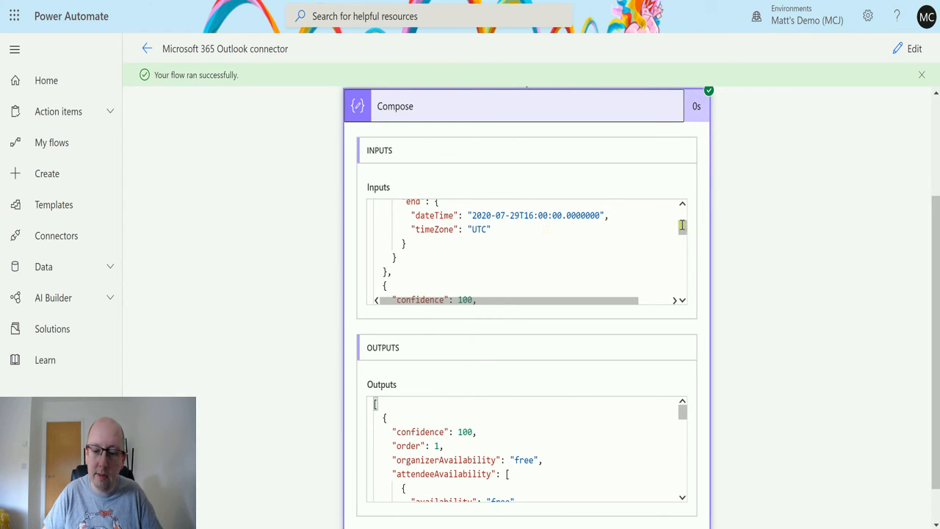
scroll("up", 3)
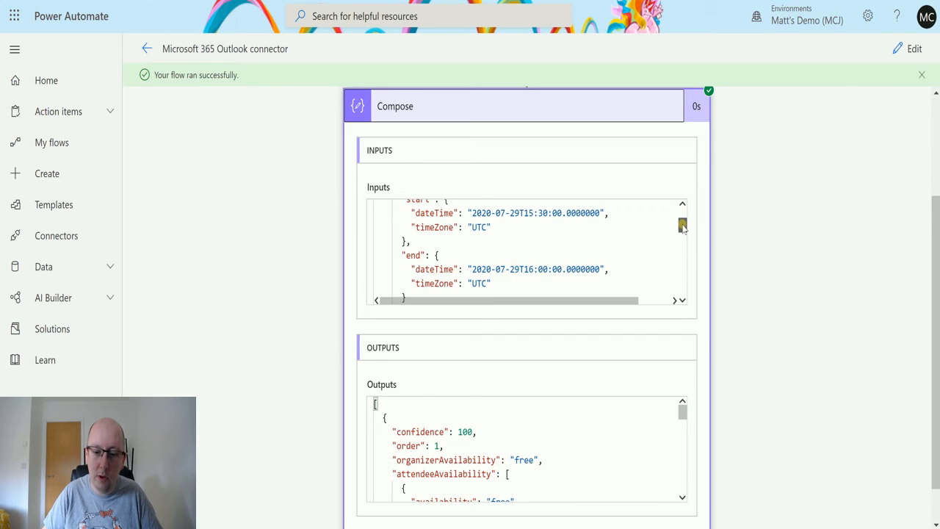
scroll("up", 3)
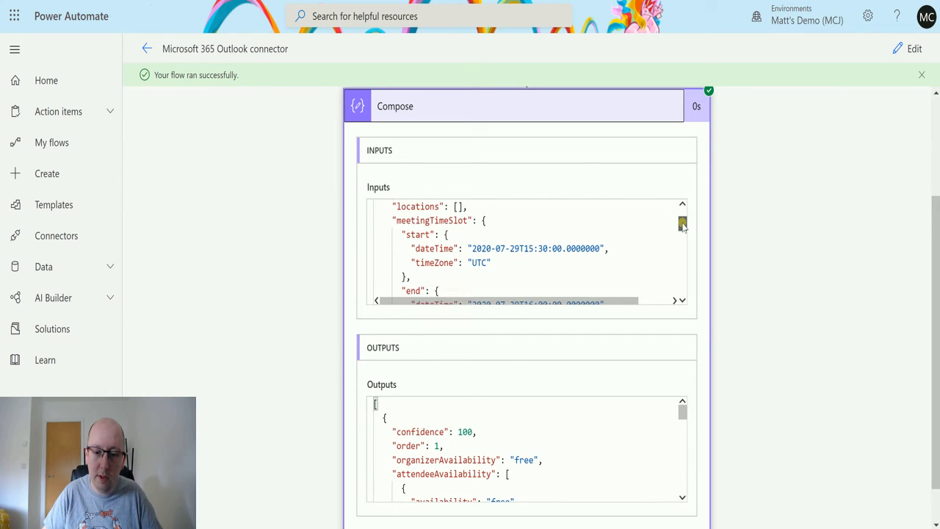
scroll("up", 3)
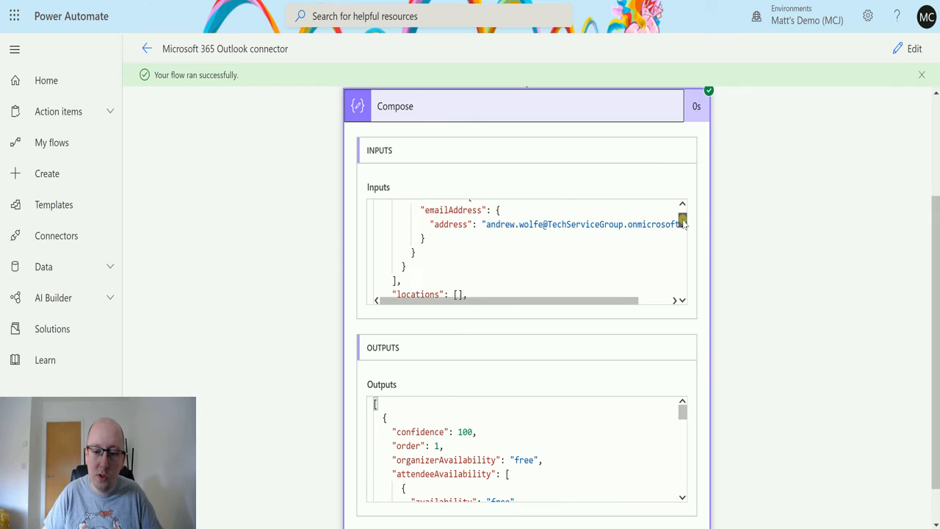
scroll("down", 3)
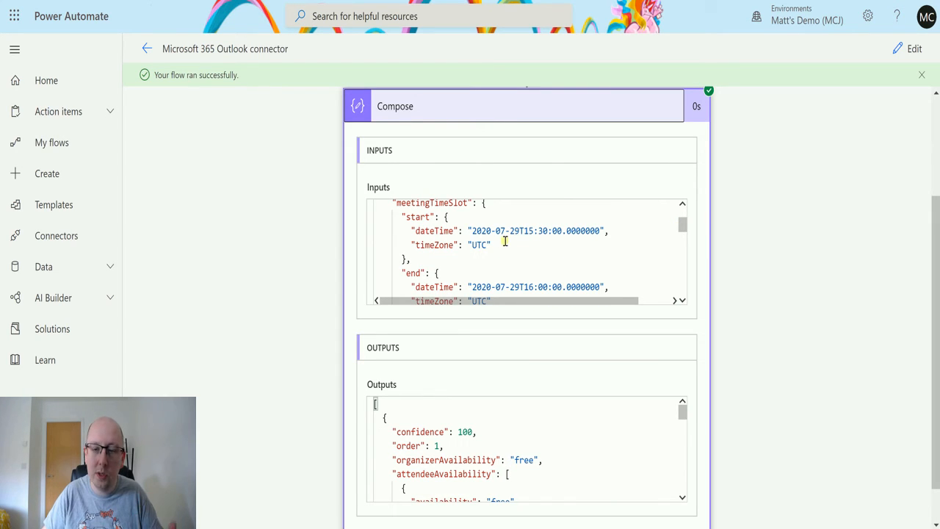
mouse_move(523, 223)
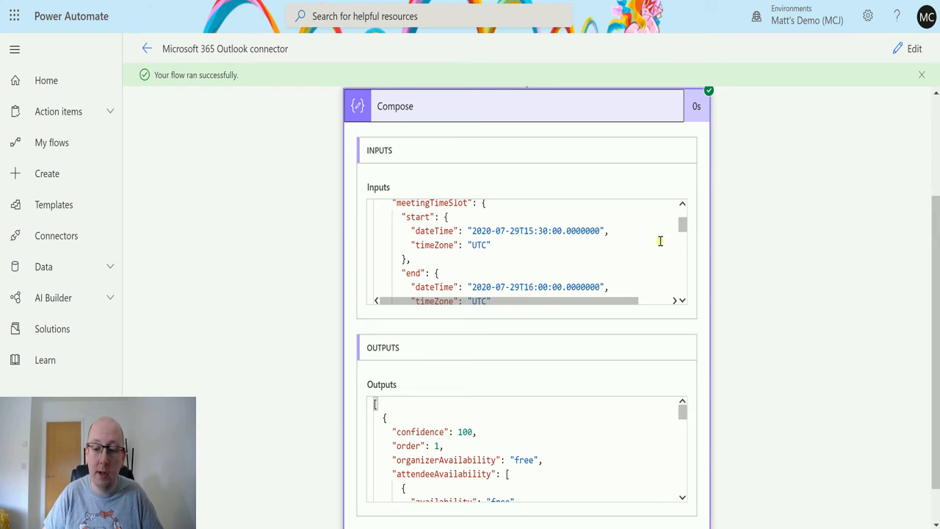
mouse_move(458, 308)
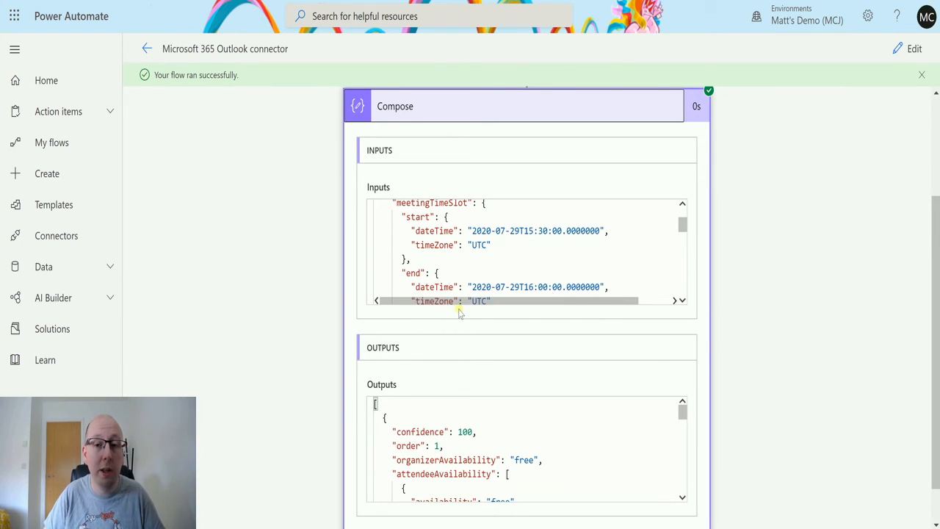
scroll("down", 3)
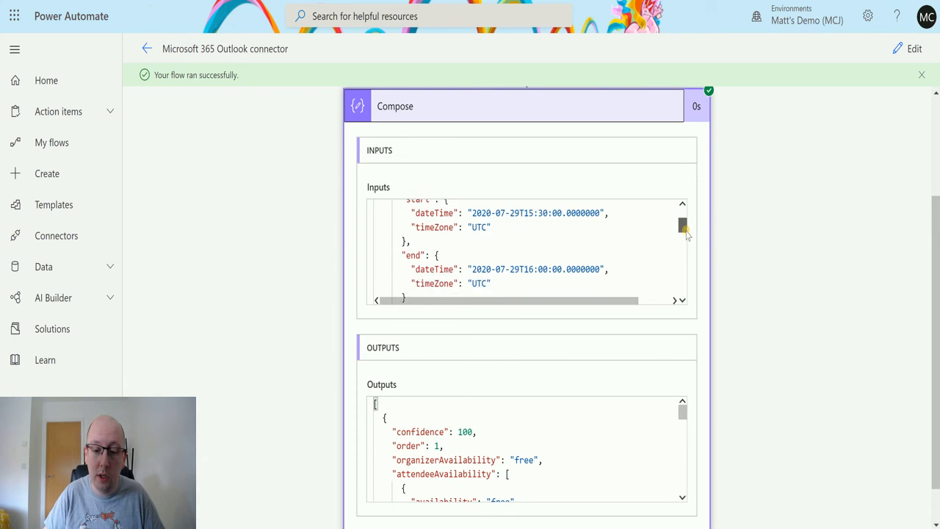
scroll("down", 3)
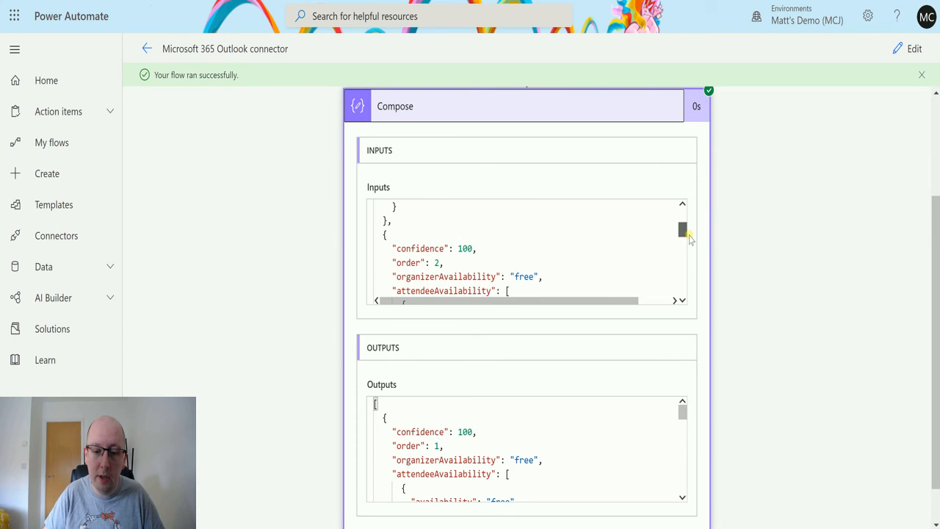
scroll("down", 3)
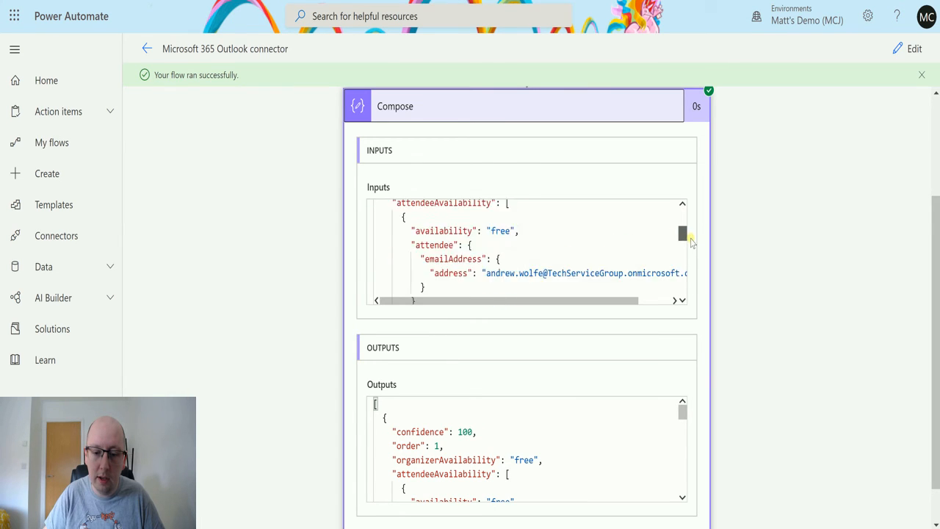
scroll("down", 3)
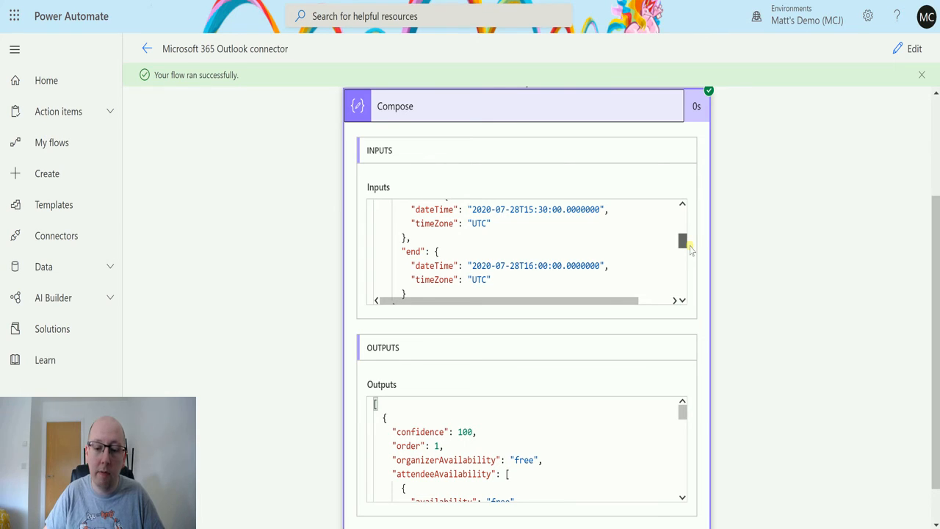
scroll("down", 3)
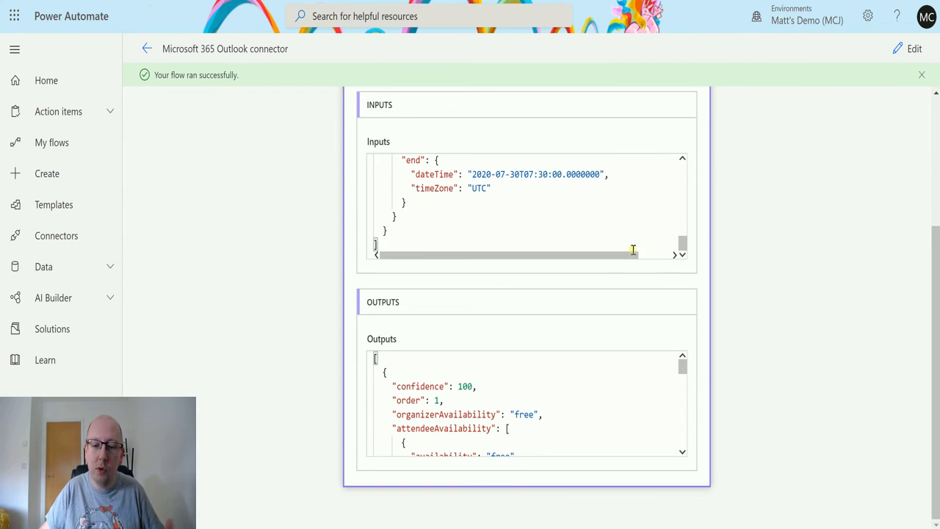
scroll("up", 3)
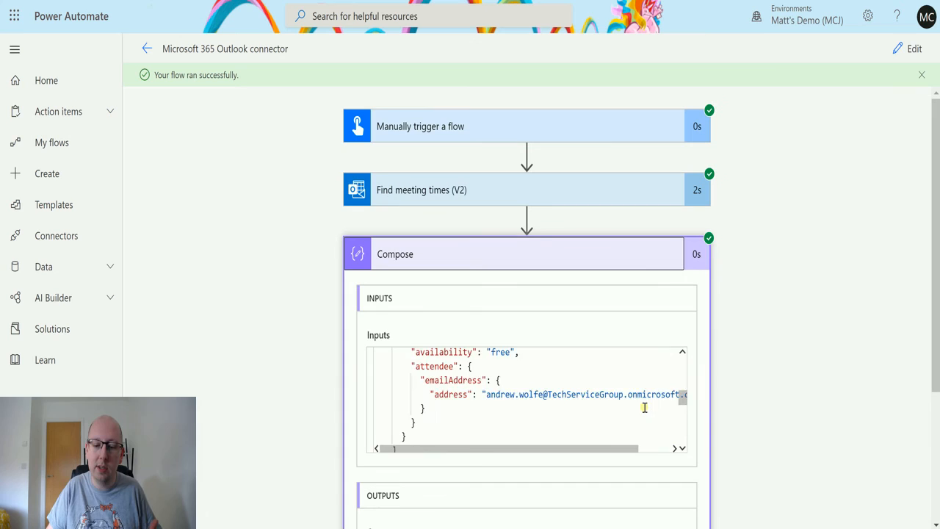
scroll("up", 3)
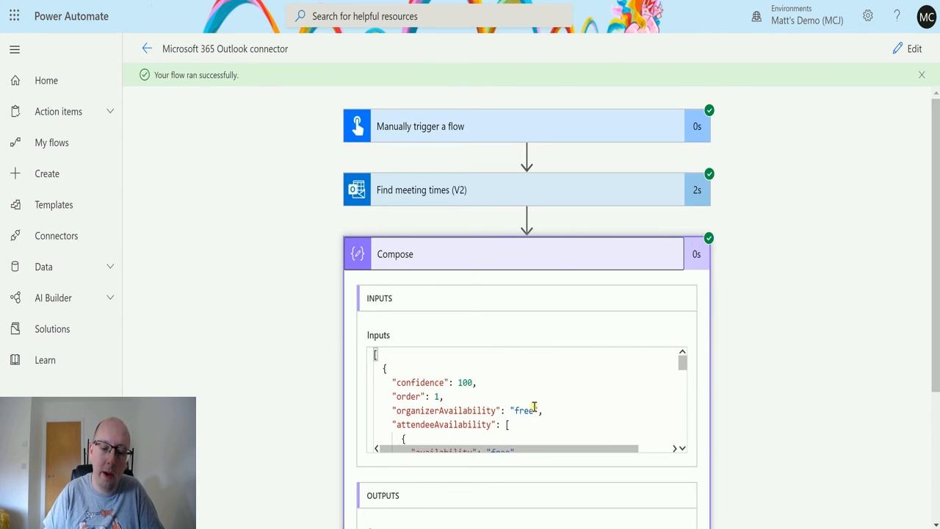
scroll("down", 3)
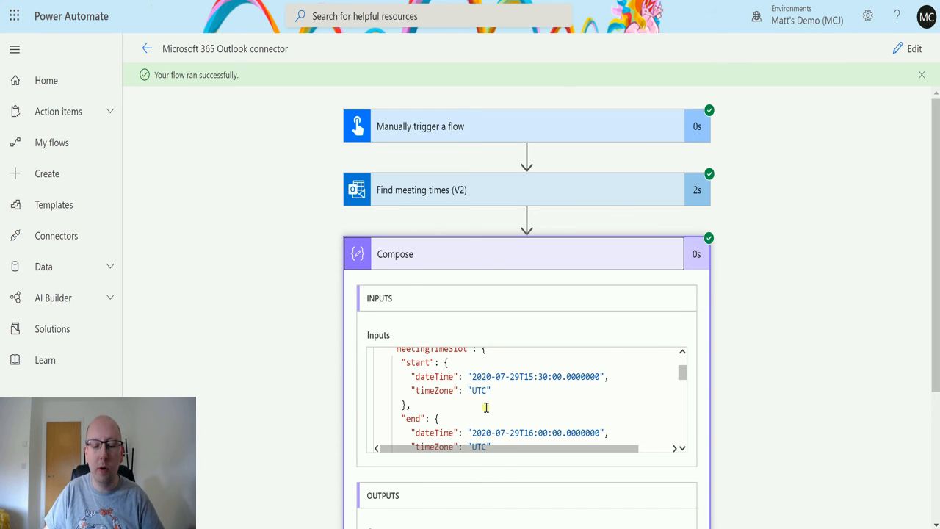
mouse_move(488, 417)
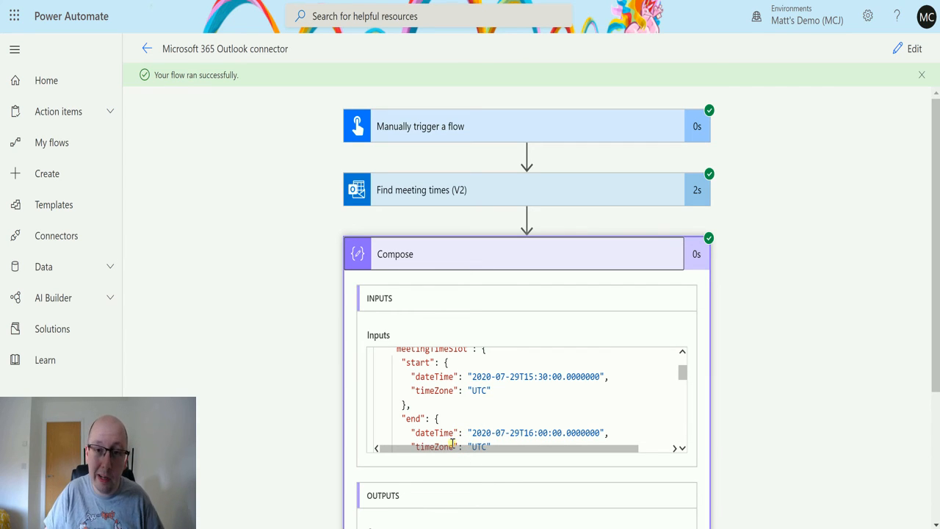
mouse_move(502, 478)
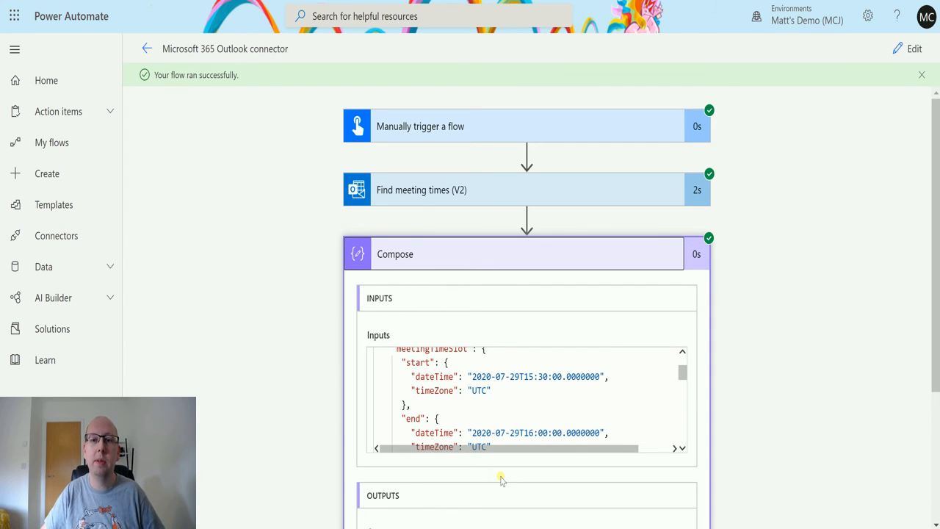